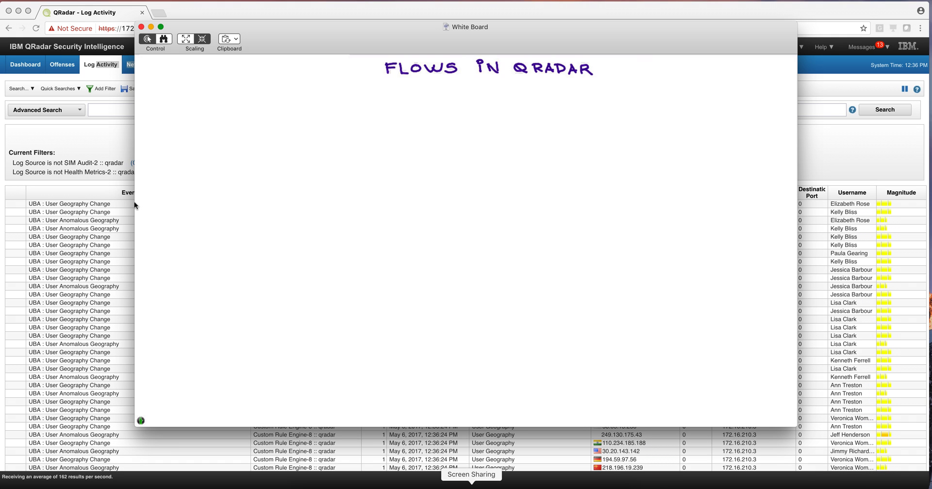
- Handwrite 'Logs' and 'SRC/DST IP' beneath the 'Flows in QRadar' heading on the whiteboard
text(Lo)
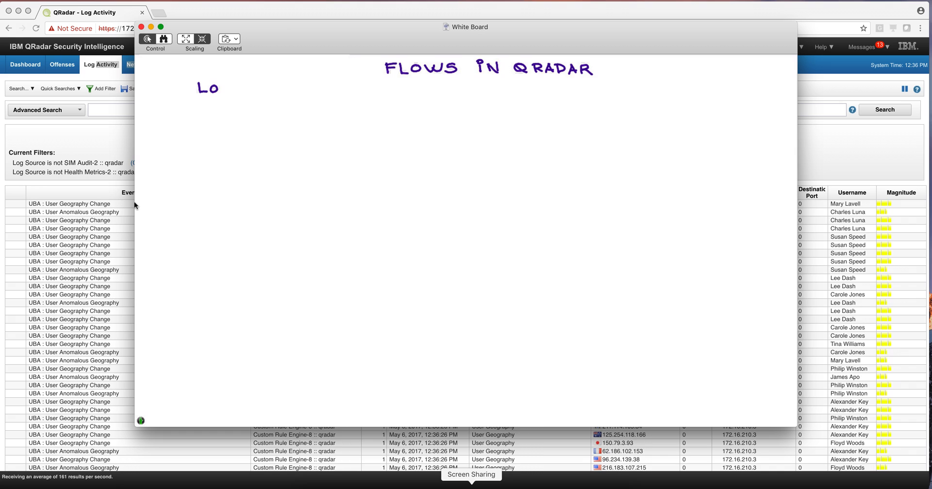
text(gs)
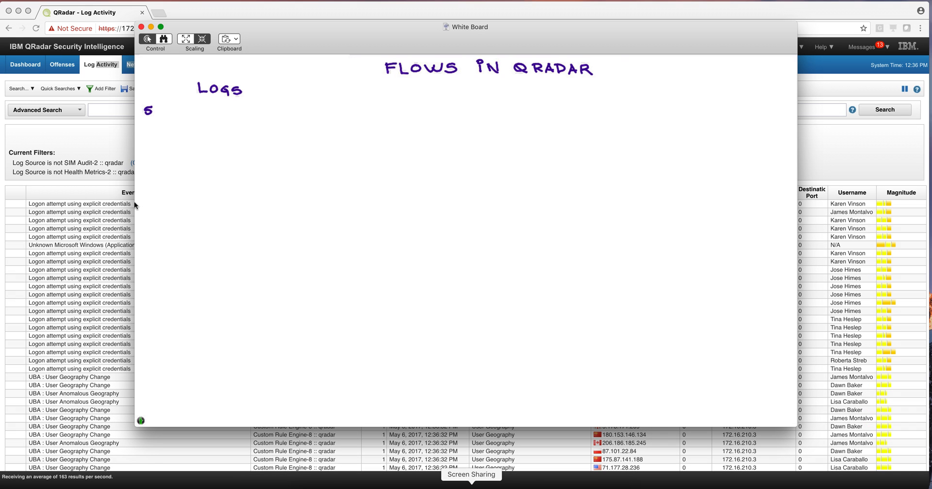
text(RC /DST I)
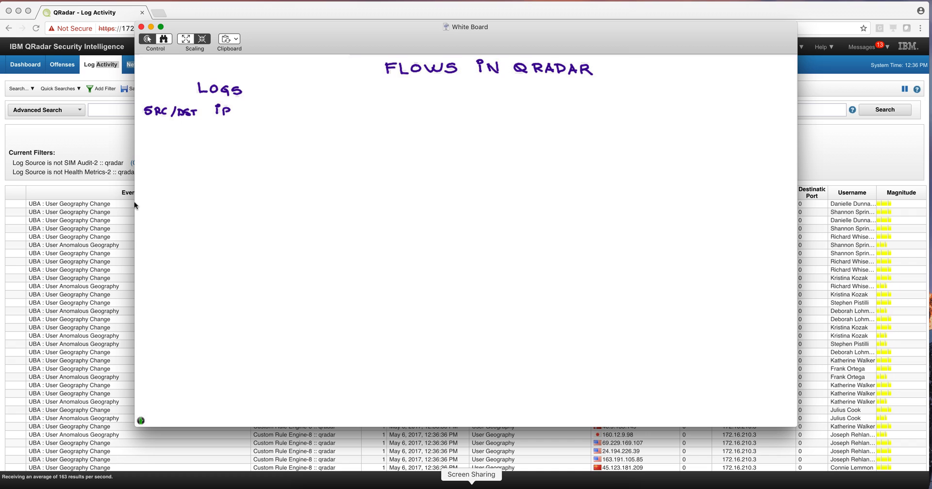
text(POP)
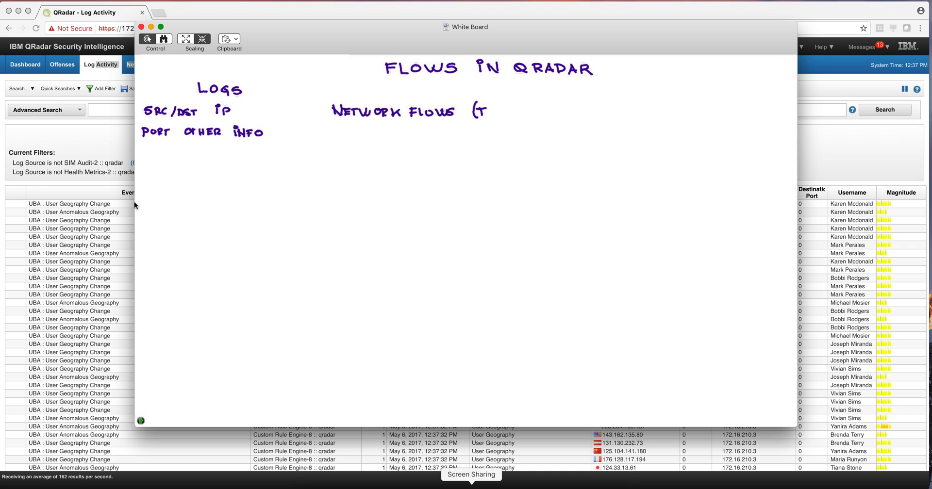
- Add 'Network Flows (TCP/IP headers)' and 'Routers NetFlows/JFlows' notes to the whiteboard
text(CP/i)
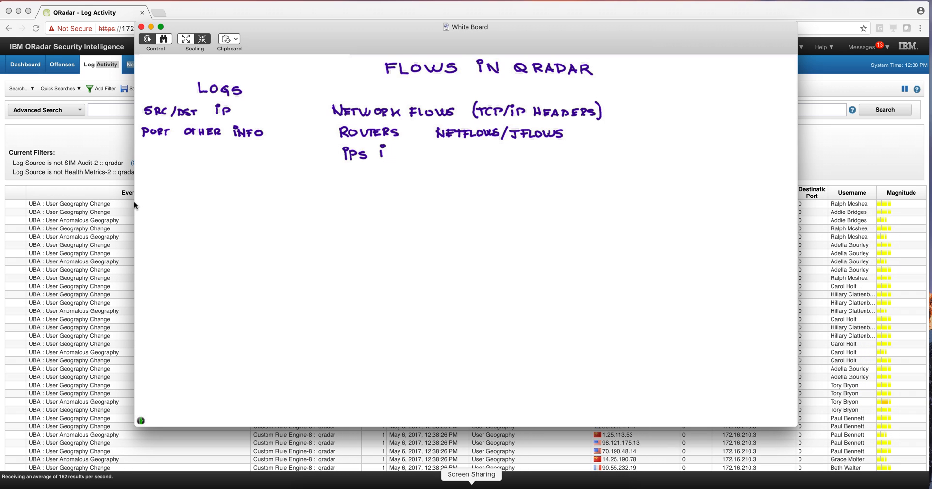
text(PFi)
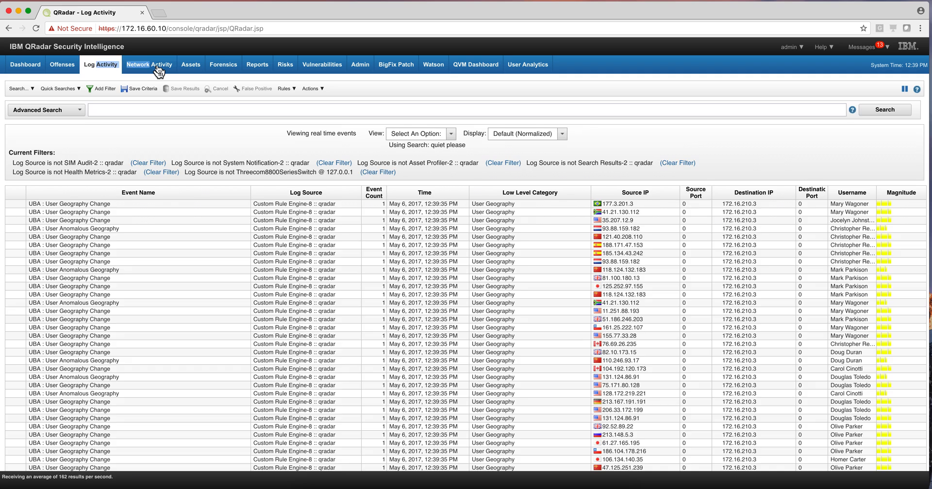
- Show the real-time network flows briefly, then switch to the list of all offenses
click(149, 64)
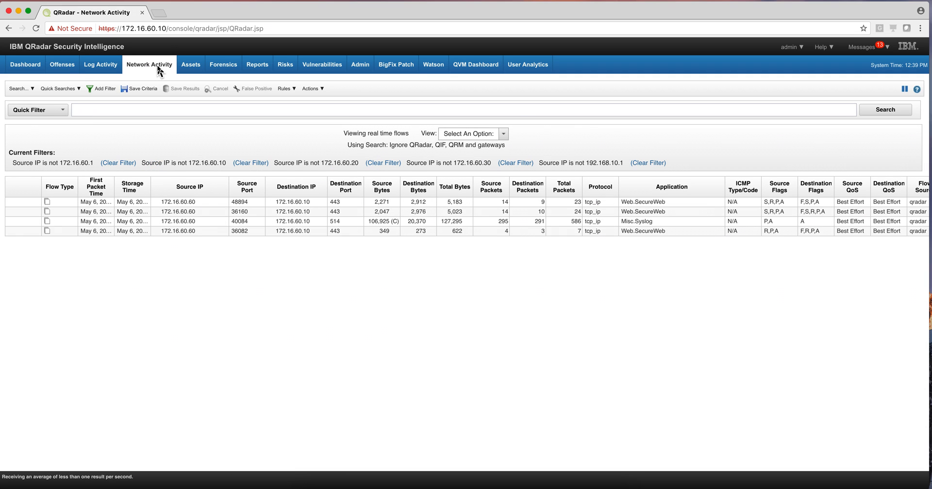
click(62, 64)
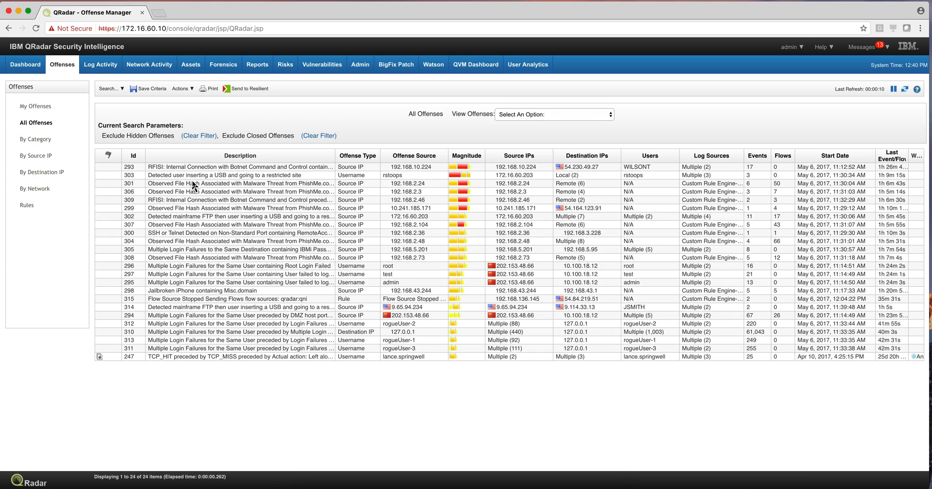
mouse_move(745, 308)
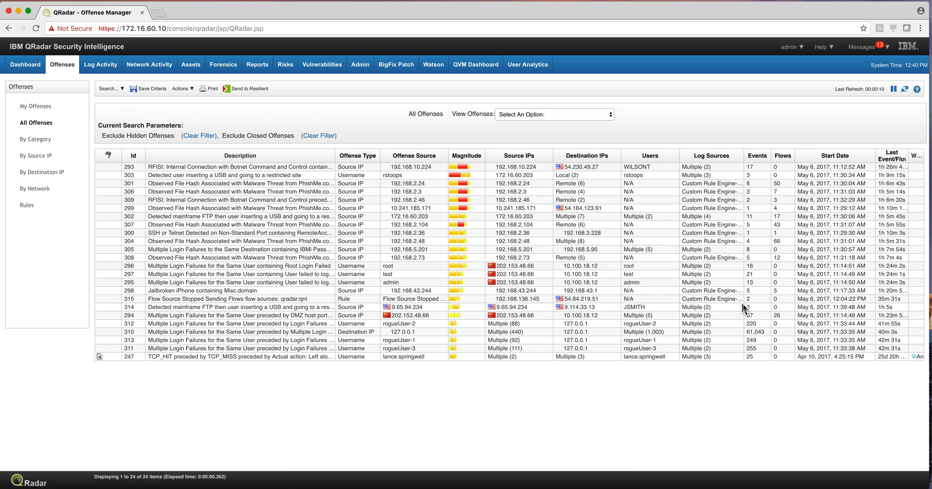
mouse_move(767, 202)
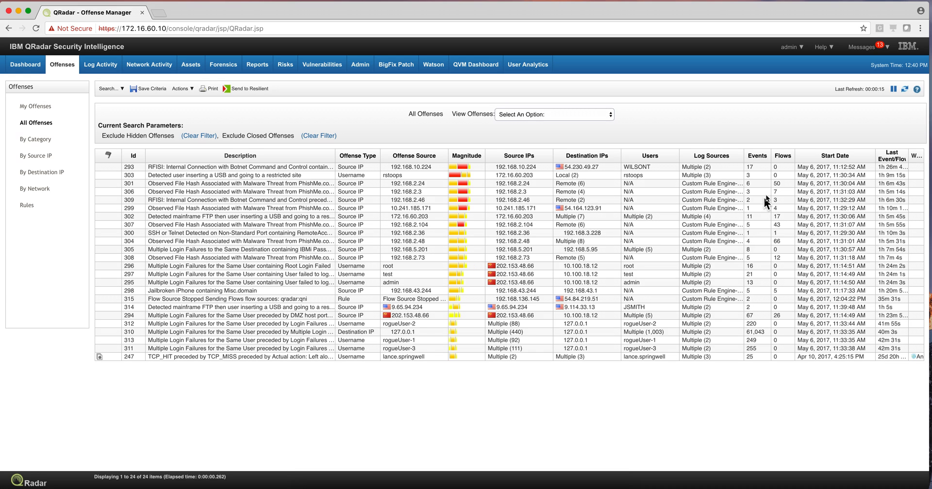
mouse_move(744, 166)
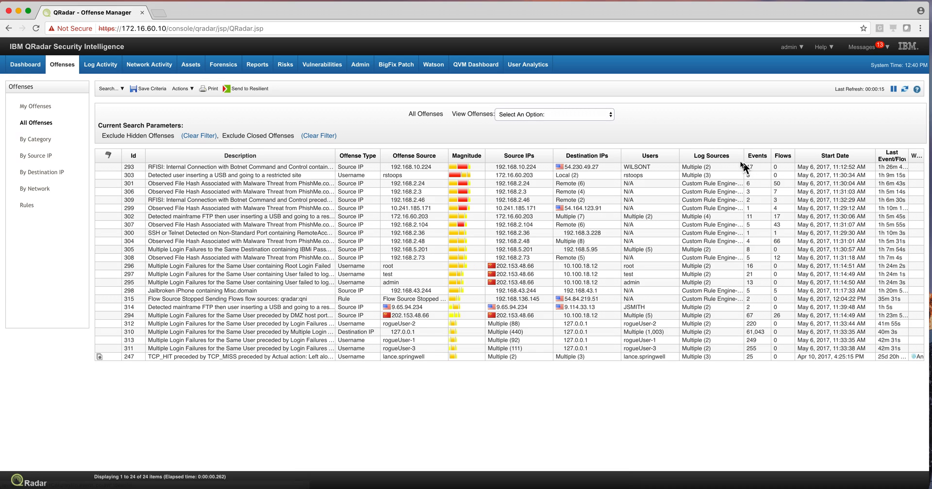
mouse_move(755, 280)
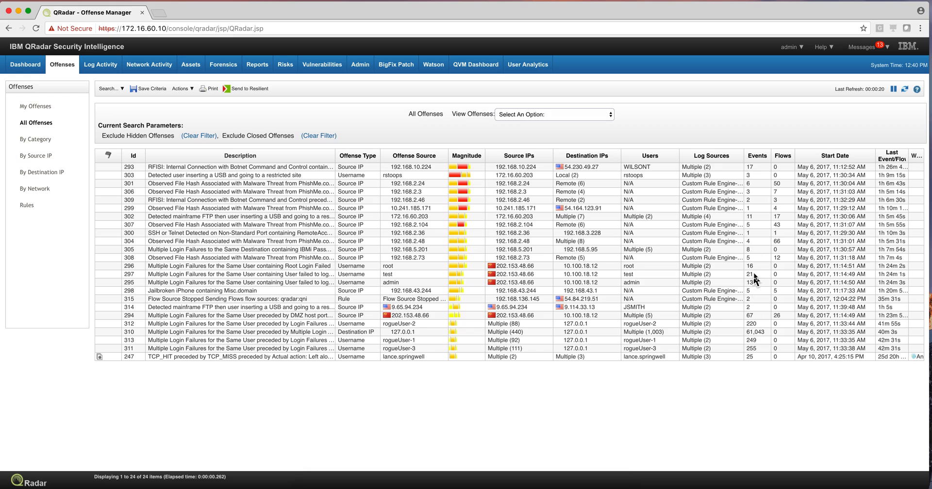
mouse_move(749, 250)
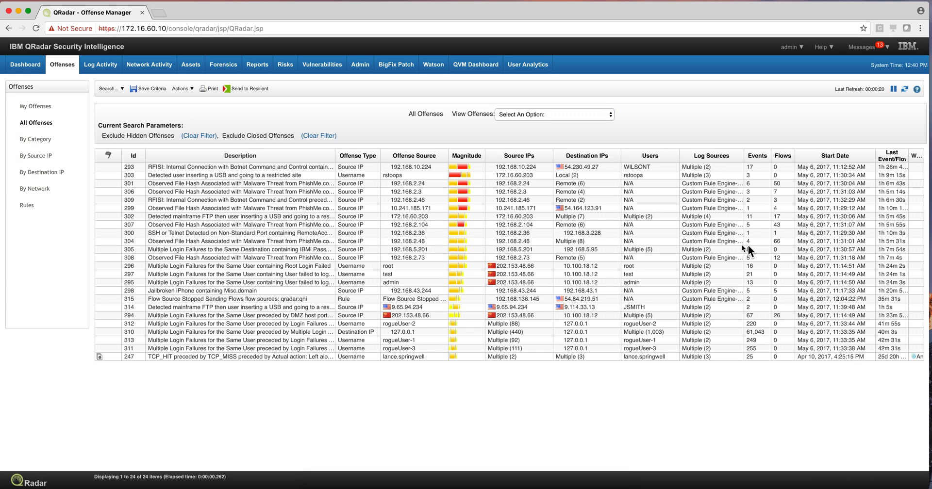
mouse_move(771, 272)
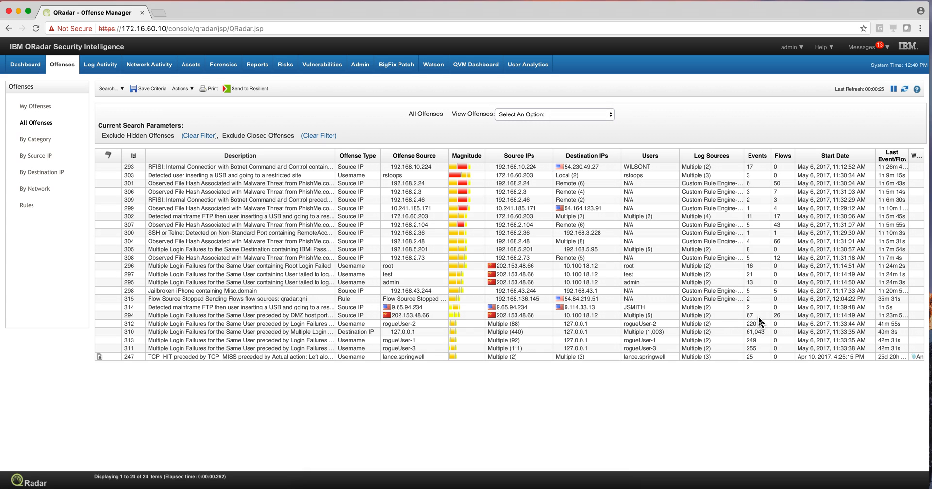
mouse_move(720, 325)
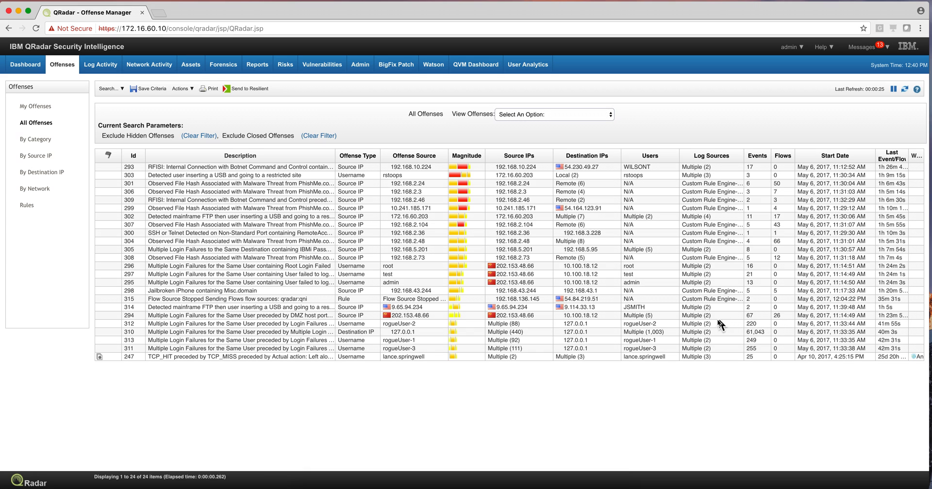
mouse_move(617, 319)
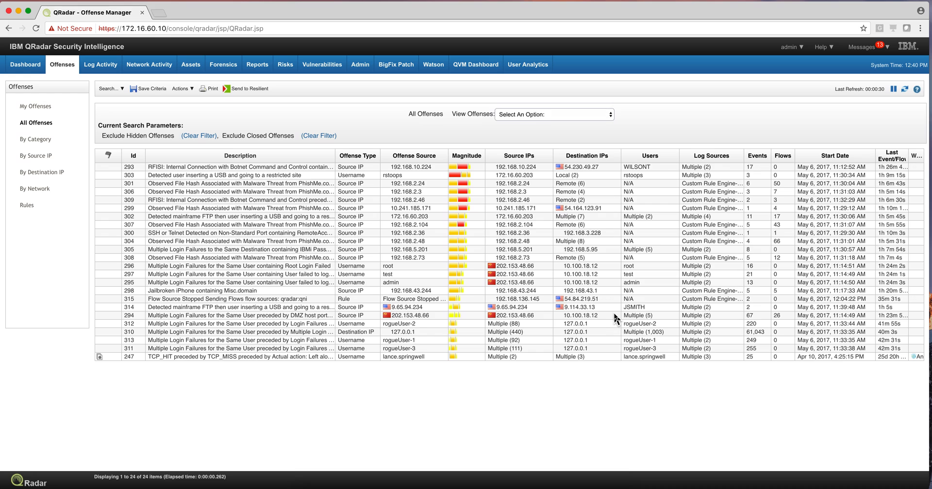
mouse_move(283, 315)
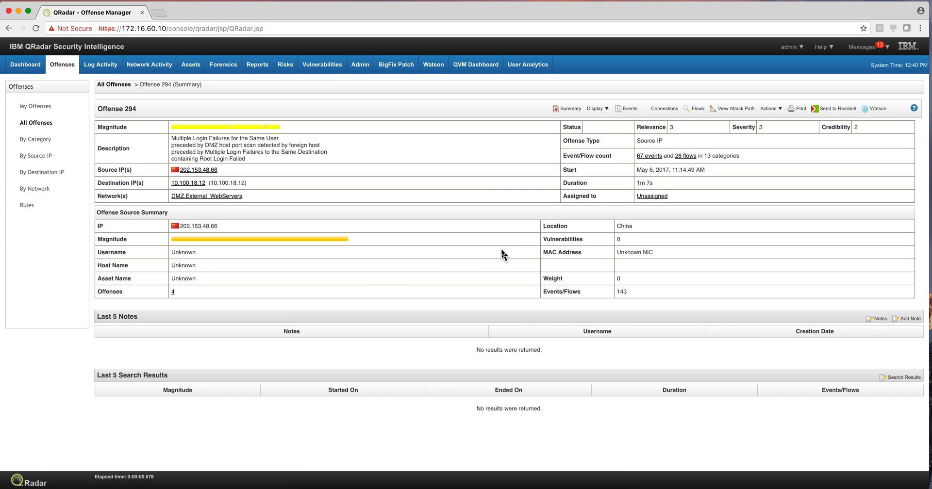
mouse_move(648, 159)
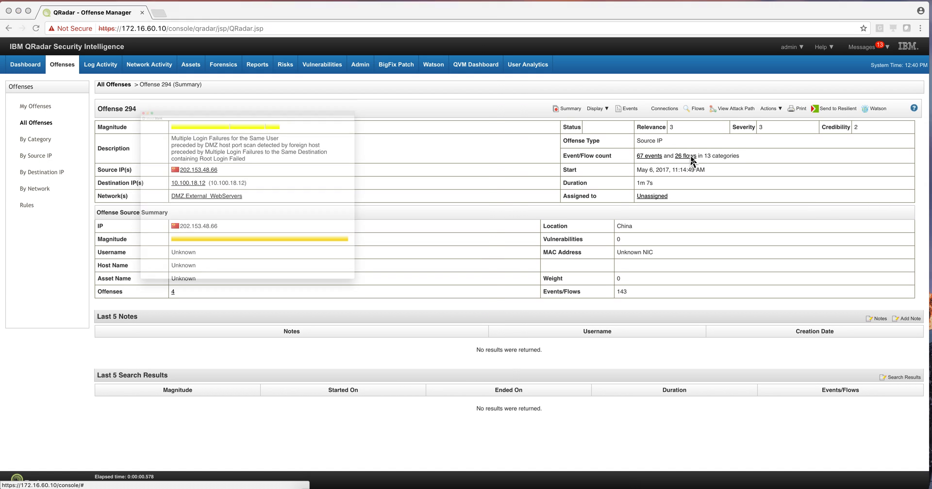
- Show the 26 flows from 202.153.48.66 to 10.100.18.12 behind offense 294 in a Flow List window
click(685, 156)
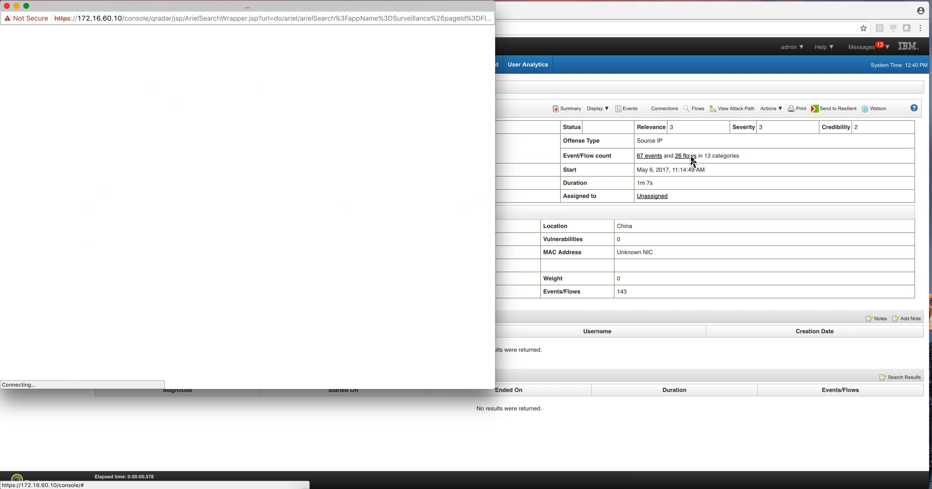
click(684, 155)
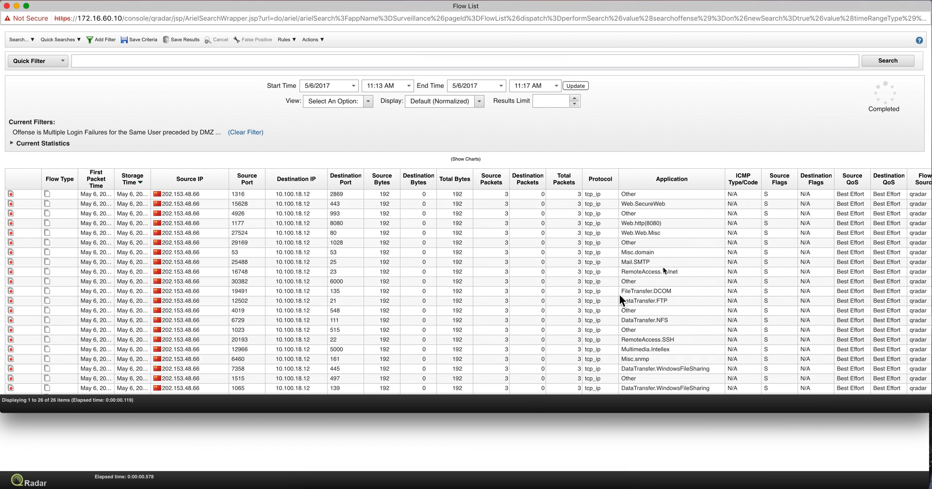
mouse_move(656, 292)
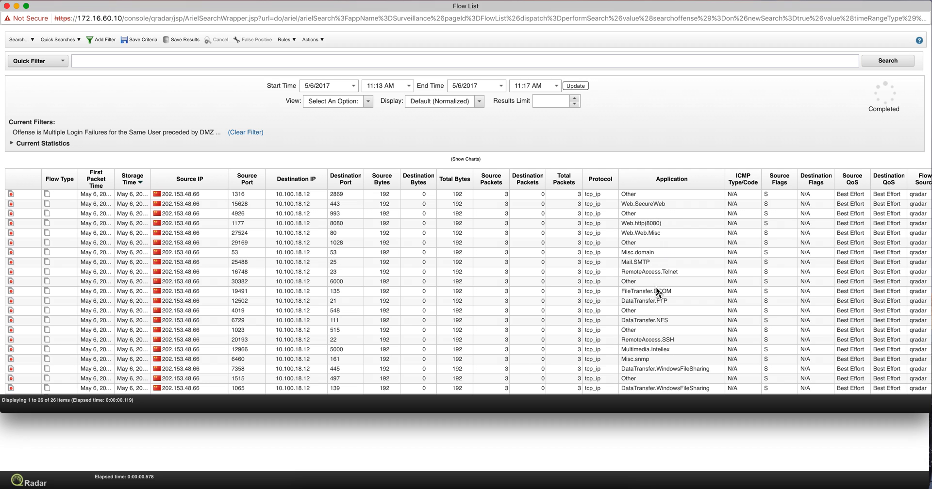
scroll(right, 3)
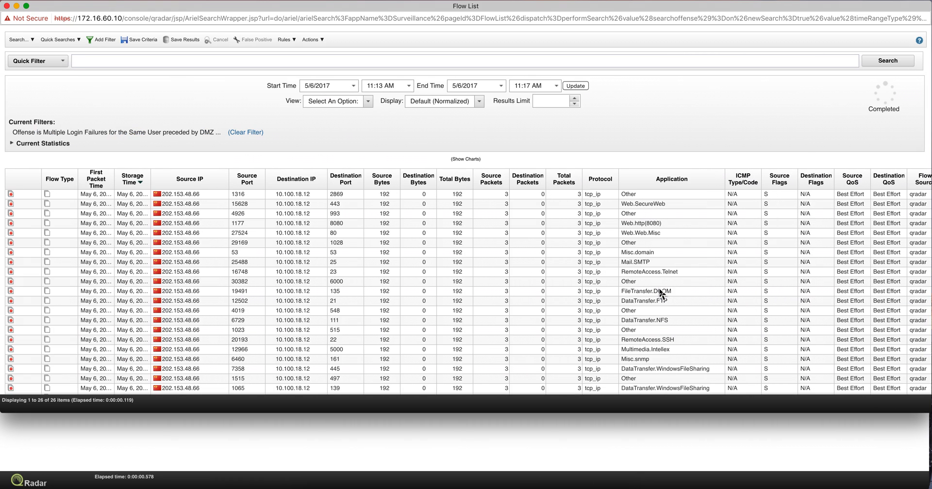
mouse_move(567, 303)
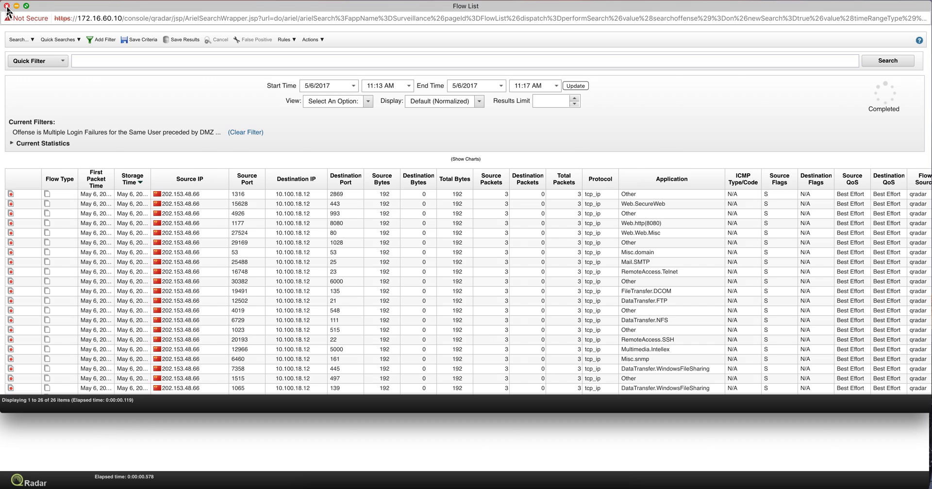
- Close the flow list to return to offense 294's summary, then go to Network Activity
click(7, 5)
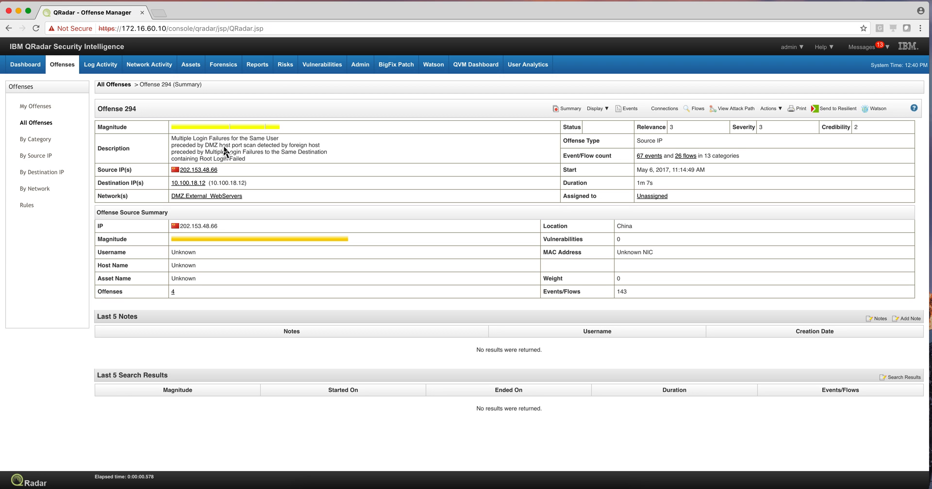
mouse_move(240, 161)
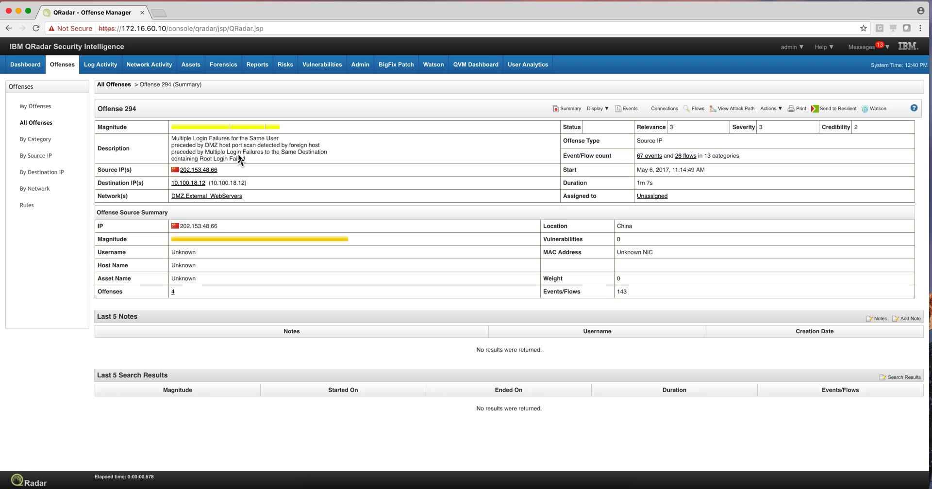
mouse_move(267, 164)
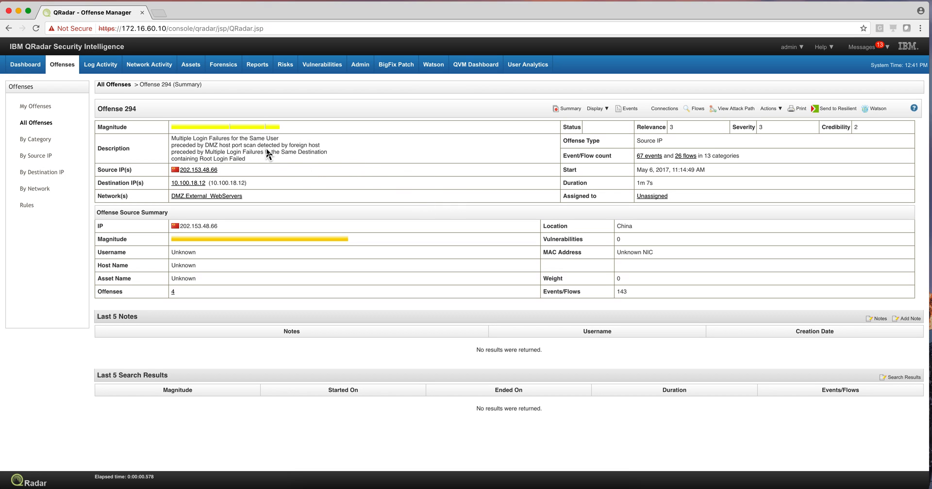
mouse_move(282, 150)
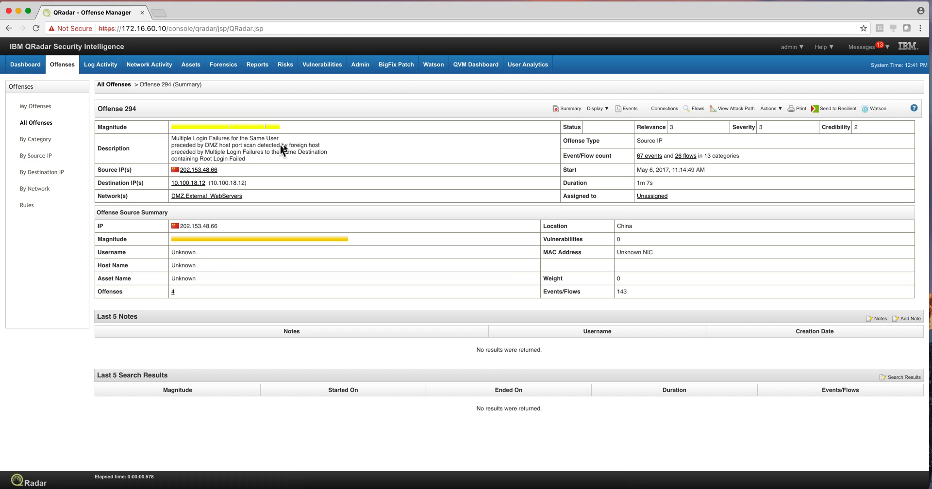
mouse_move(313, 149)
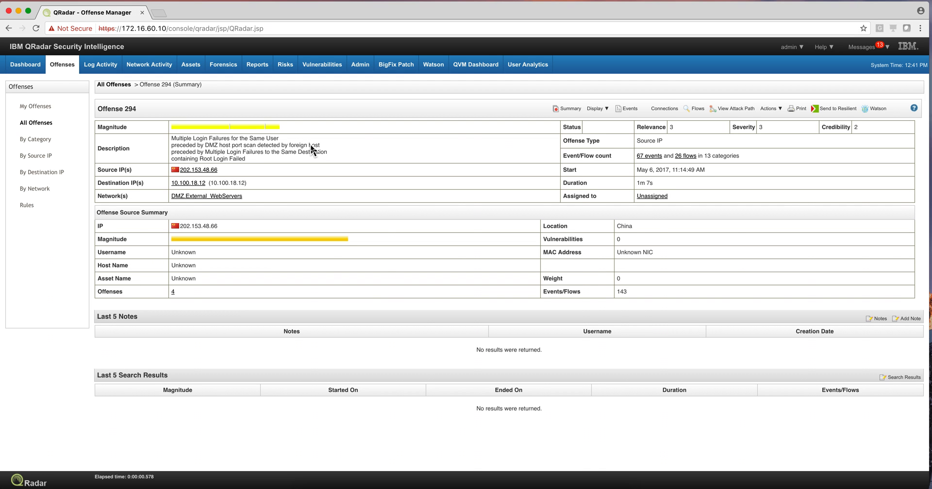
click(148, 64)
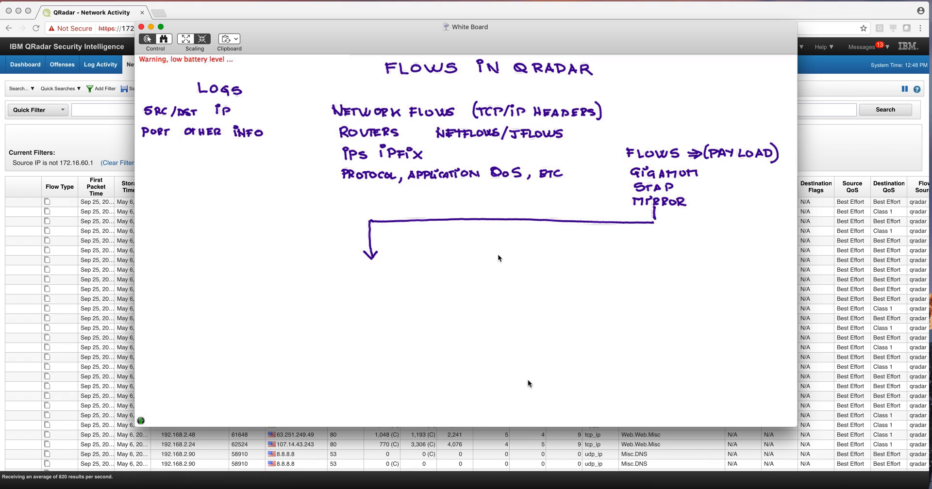
- Write 'QFLOW' on the whiteboard contrasting payload flows with logs and network flows
text(QFLO)
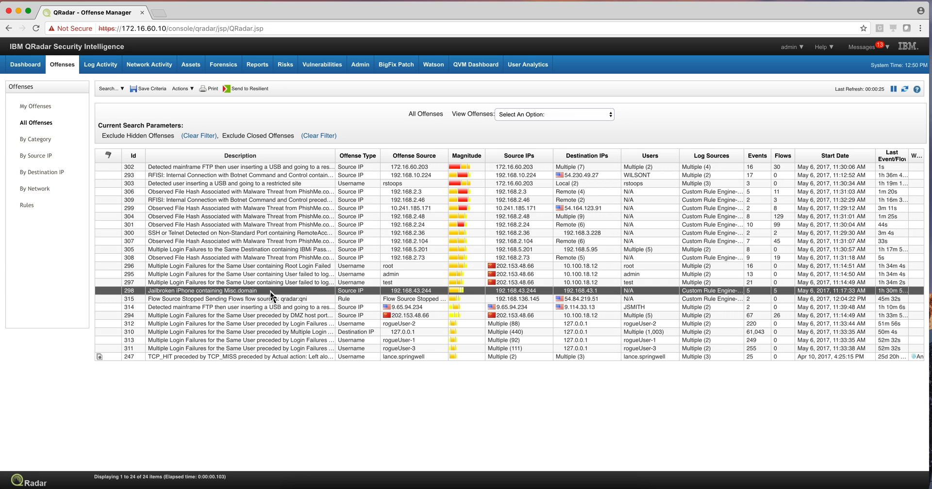
mouse_move(242, 299)
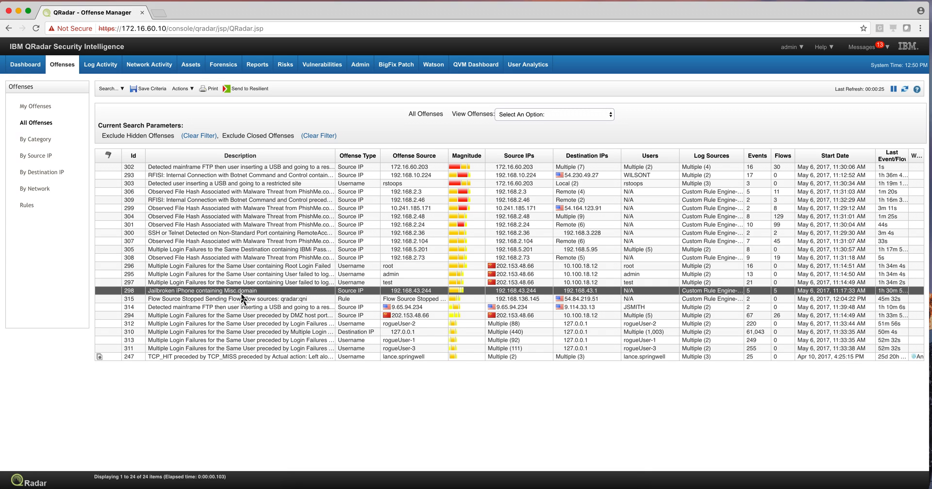
- Show the rules contributing to offense 298, Jailbroken iPhone, revealing ACME_Jailbroken Mobile Device
click(241, 291)
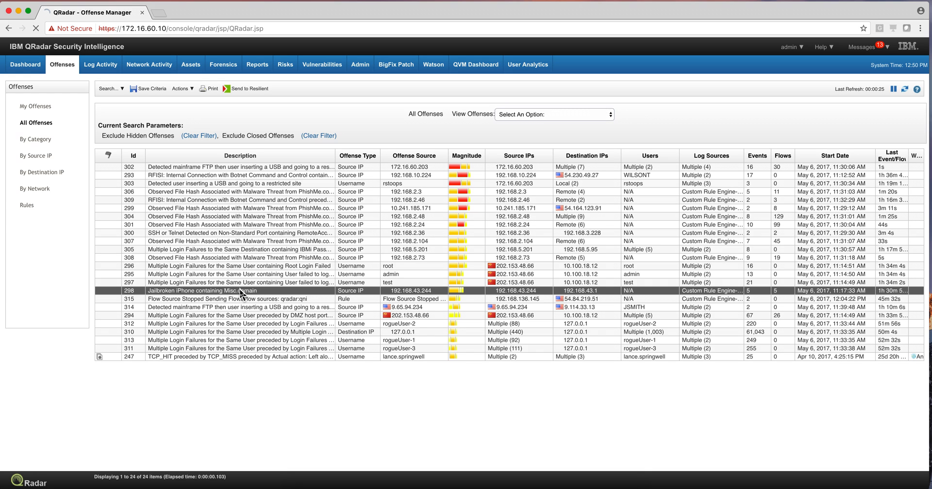
double_click(202, 291)
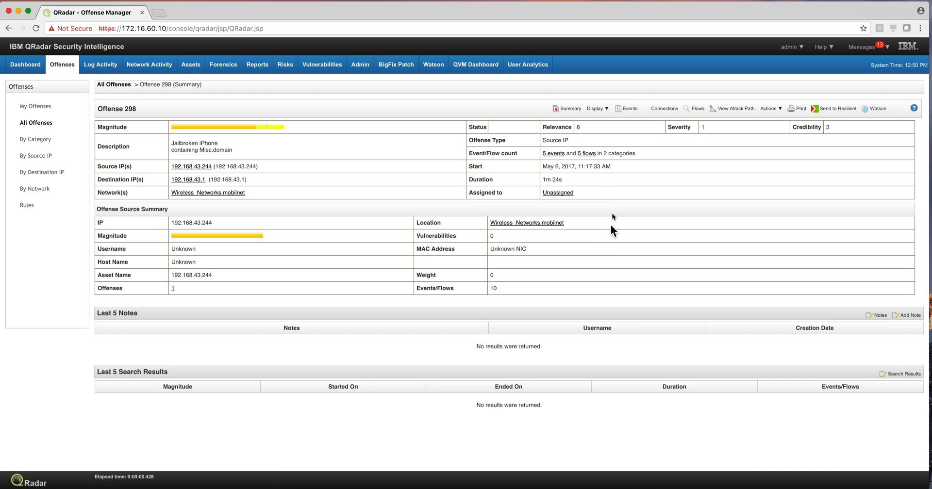
click(596, 109)
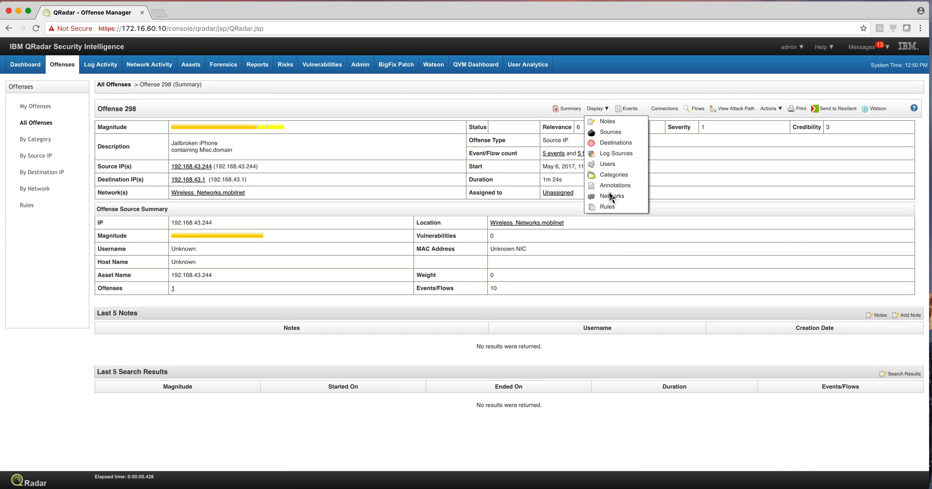
click(607, 207)
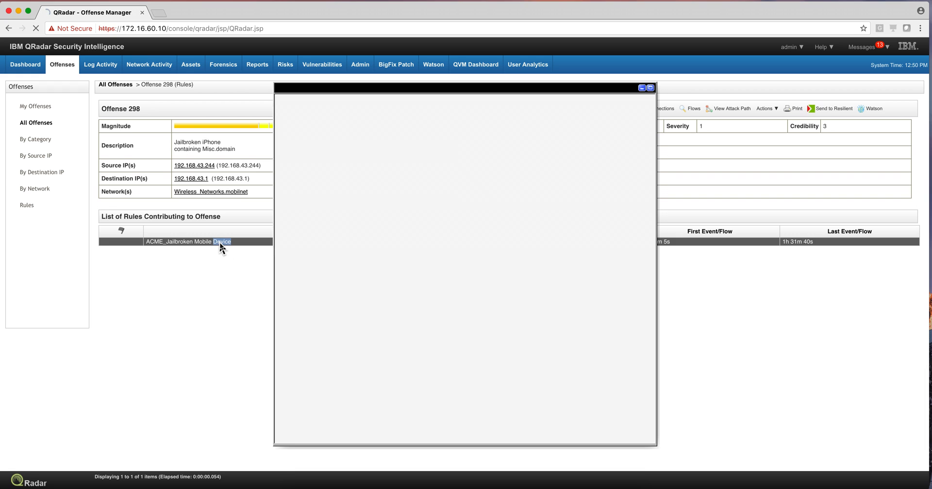
mouse_move(243, 247)
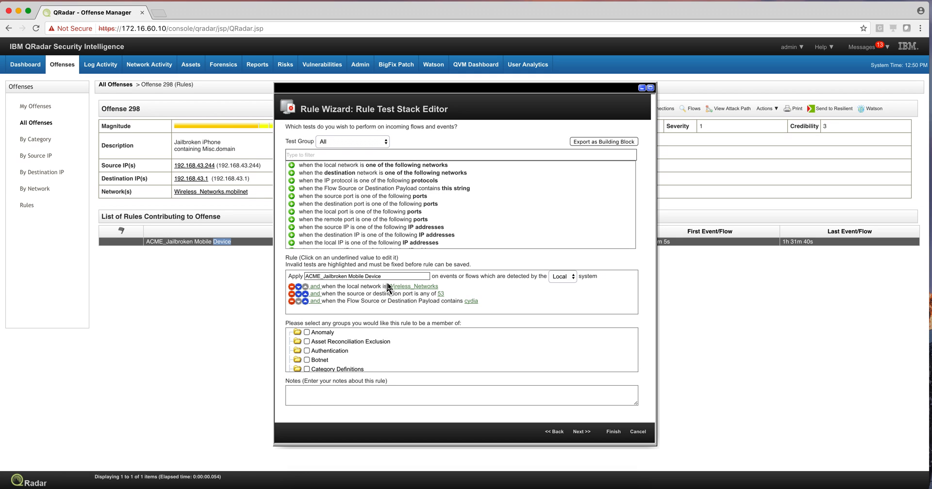
mouse_move(423, 291)
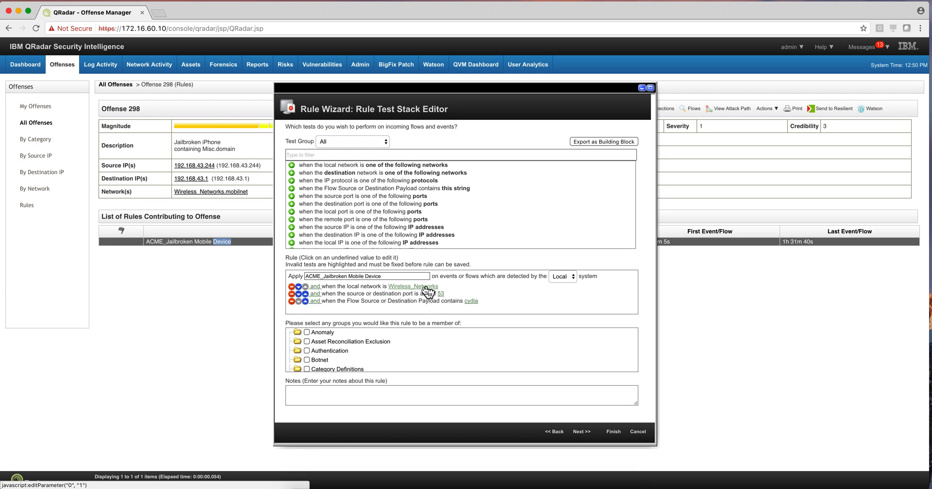
mouse_move(388, 299)
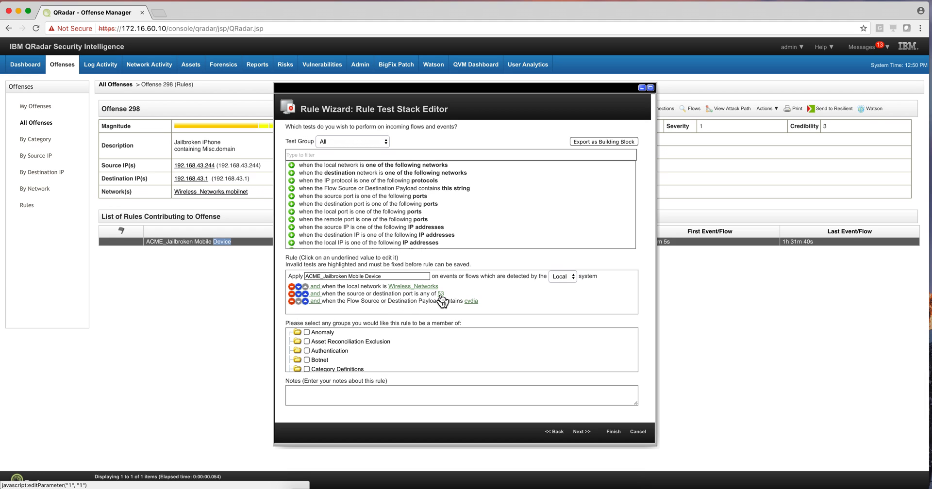
mouse_move(453, 311)
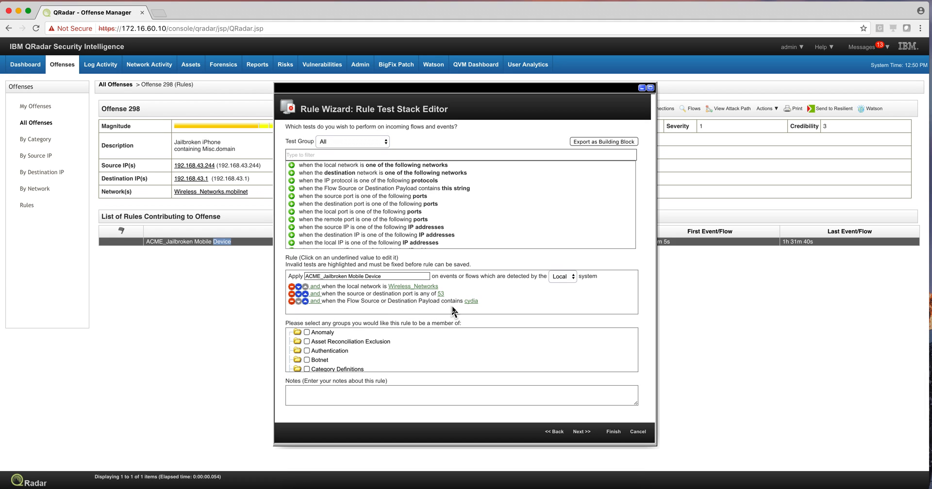
mouse_move(460, 309)
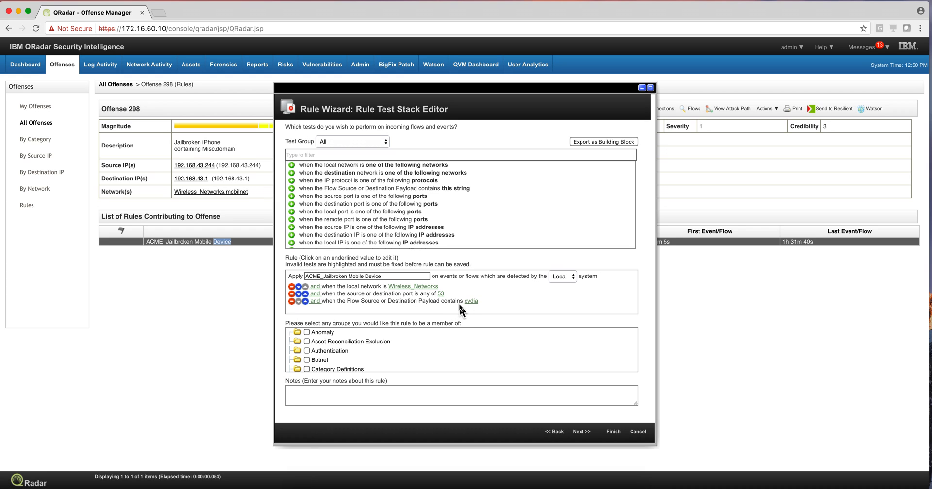
mouse_move(644, 448)
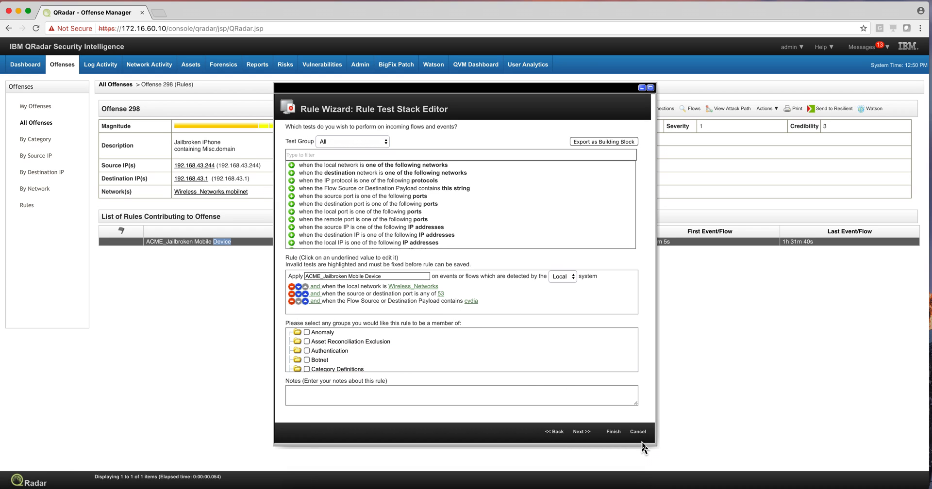
- Cancel out of the ACME_Jailbroken Mobile Device rule editor without saving
click(638, 431)
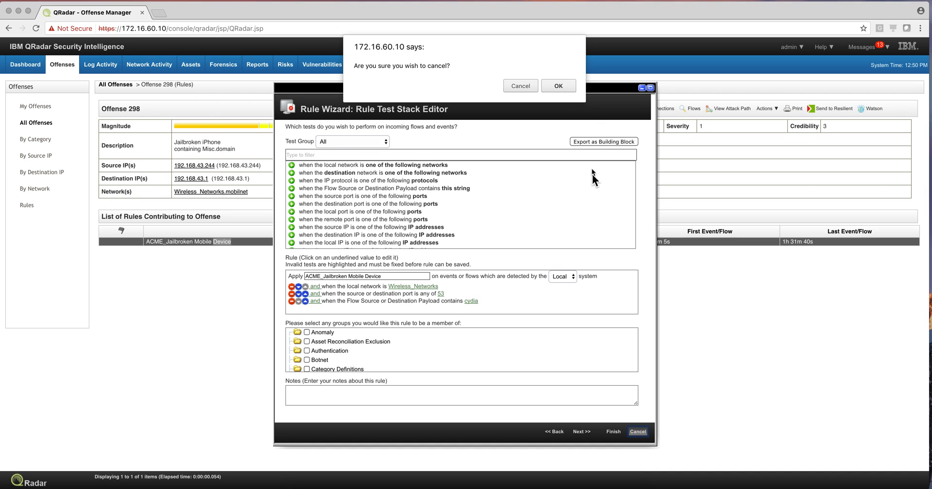
- Discard the rule edits and view the first port 53 flow's details with its cydia.saurik.com payload
click(558, 86)
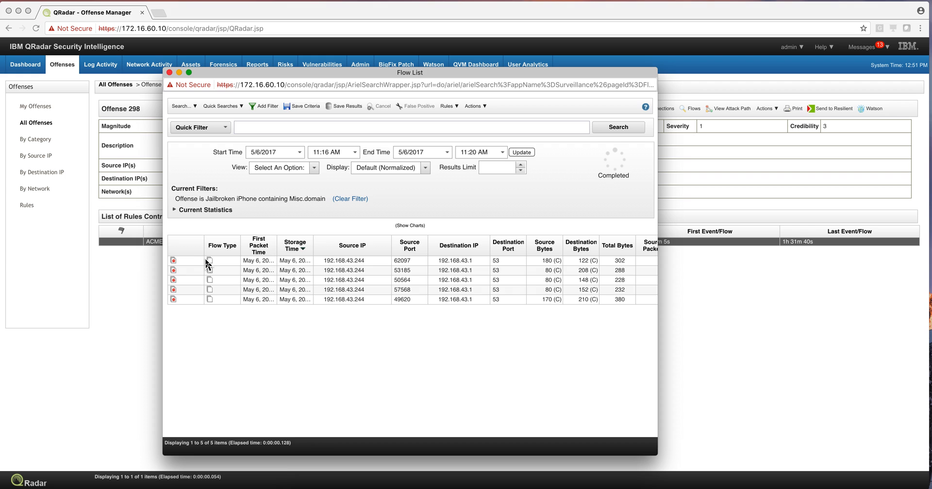
click(209, 260)
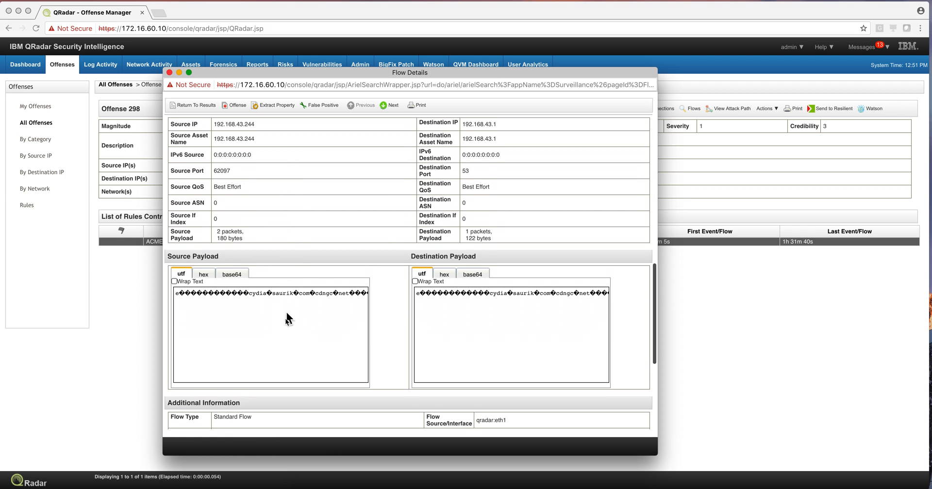
mouse_move(502, 289)
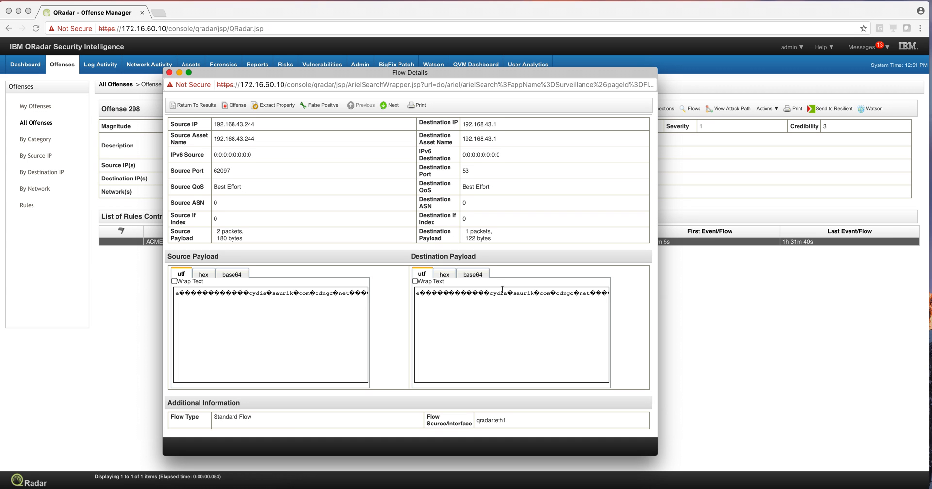
mouse_move(500, 307)
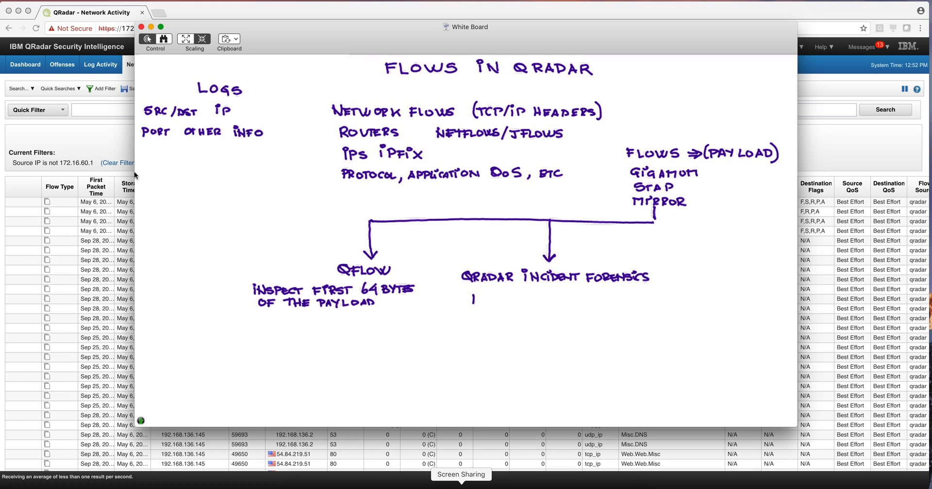
- Write 'FULL PA(yload)' under the QRadar Incident Forensics branch on the whiteboard
text(FULL)
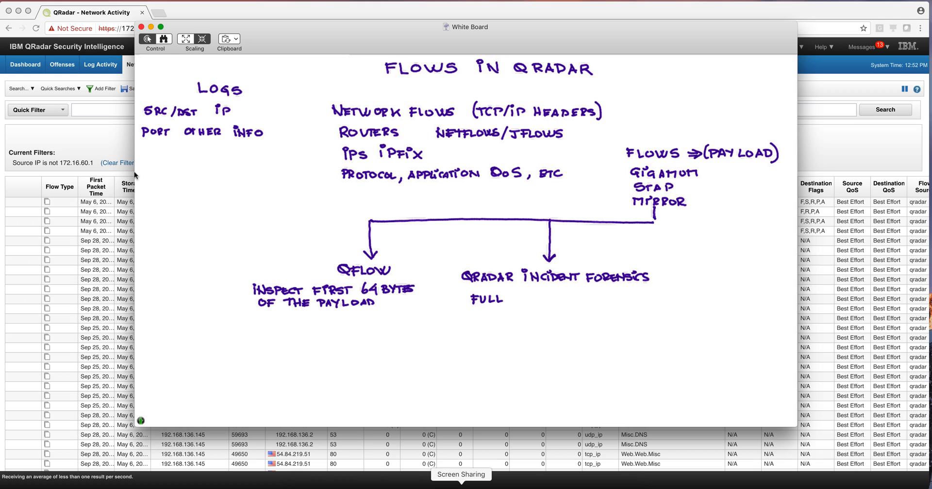
text(PA)
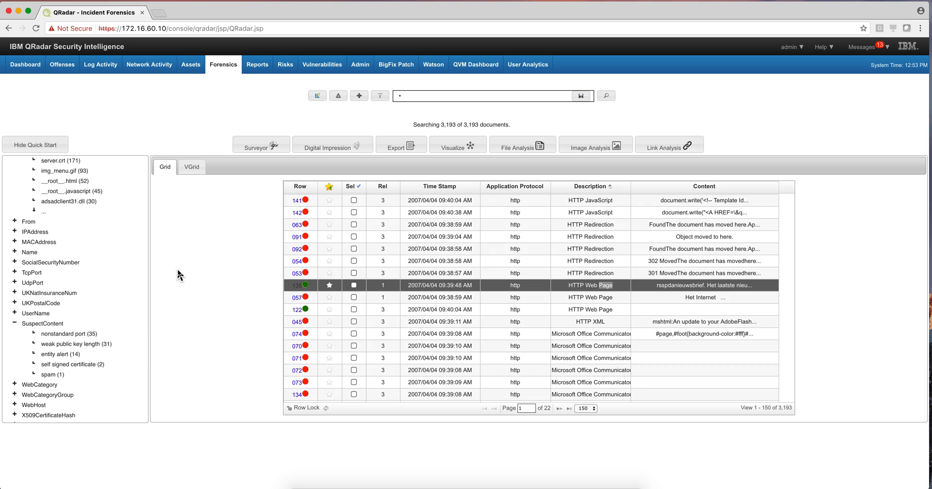
mouse_move(235, 48)
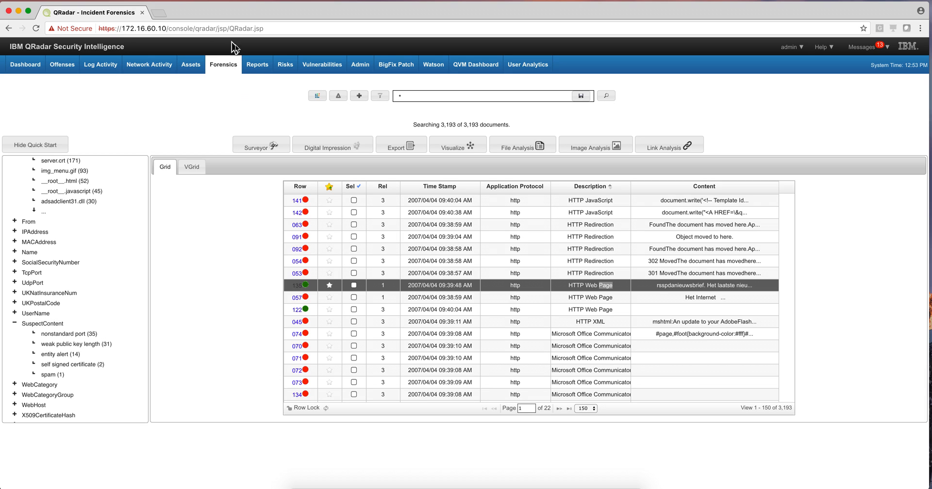
mouse_move(209, 127)
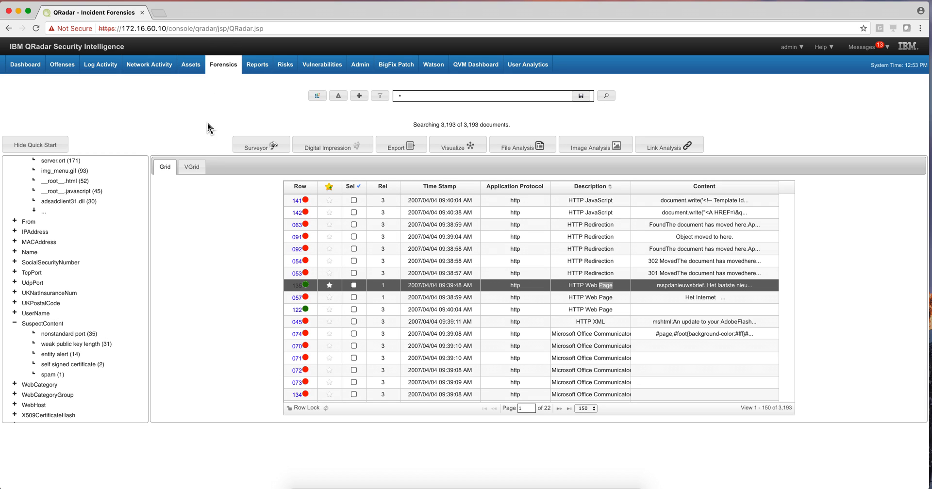
- Browse the Incident Forensics grid of 3,193 captured documents and its SuspectContent categories
click(308, 297)
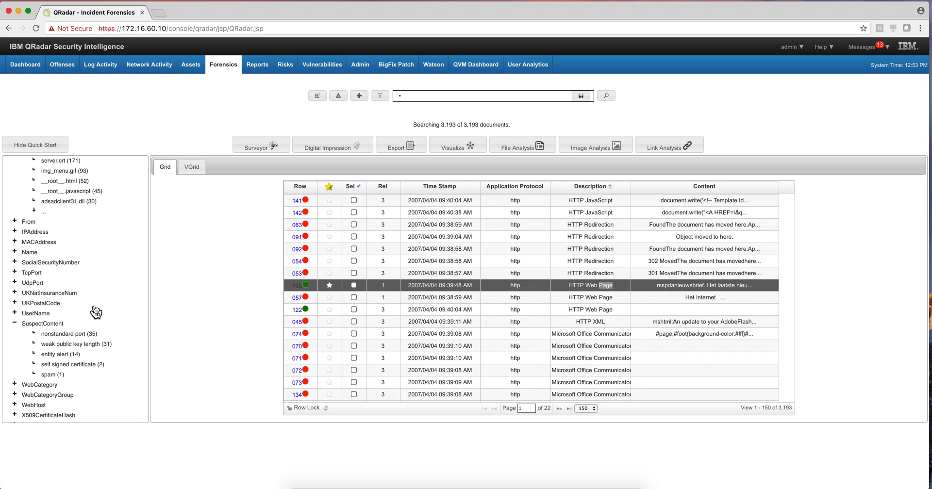
mouse_move(34, 242)
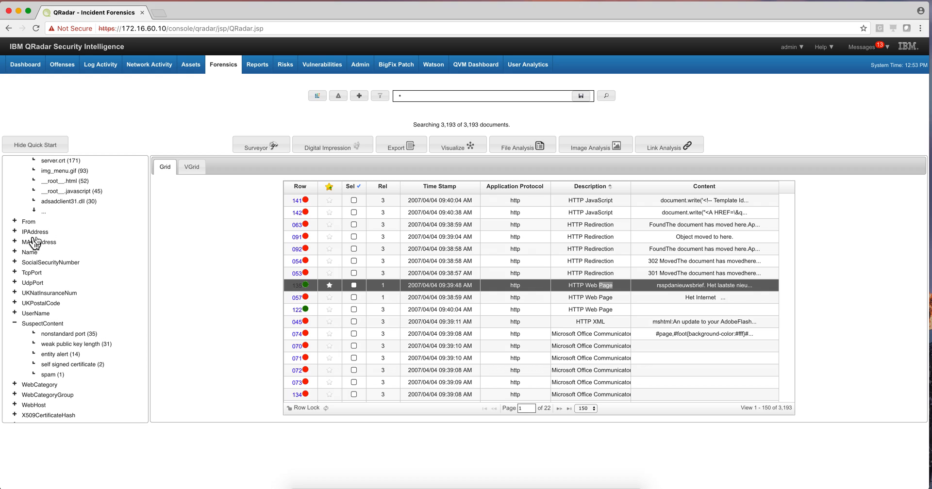
mouse_move(39, 287)
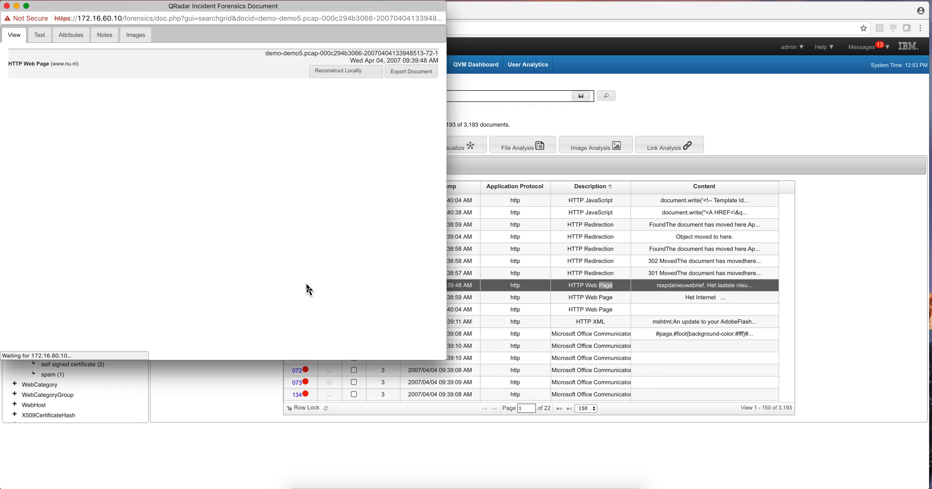
mouse_move(124, 90)
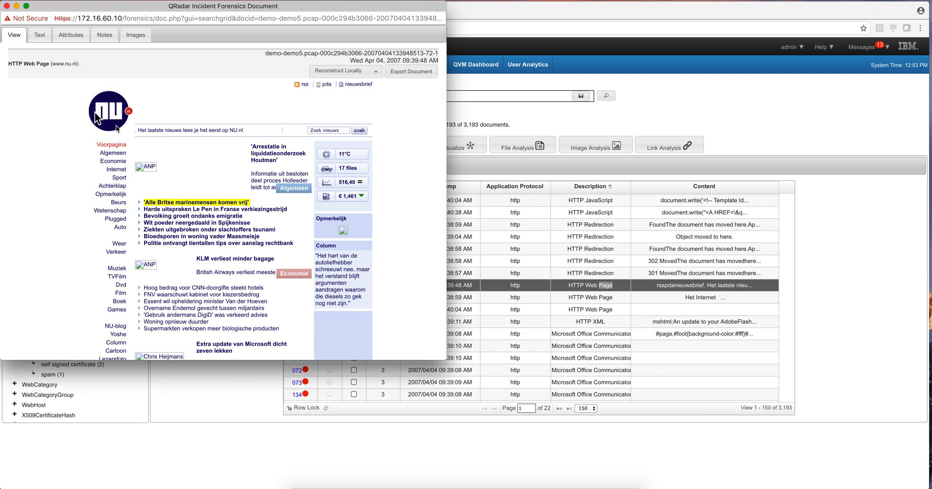
mouse_move(163, 209)
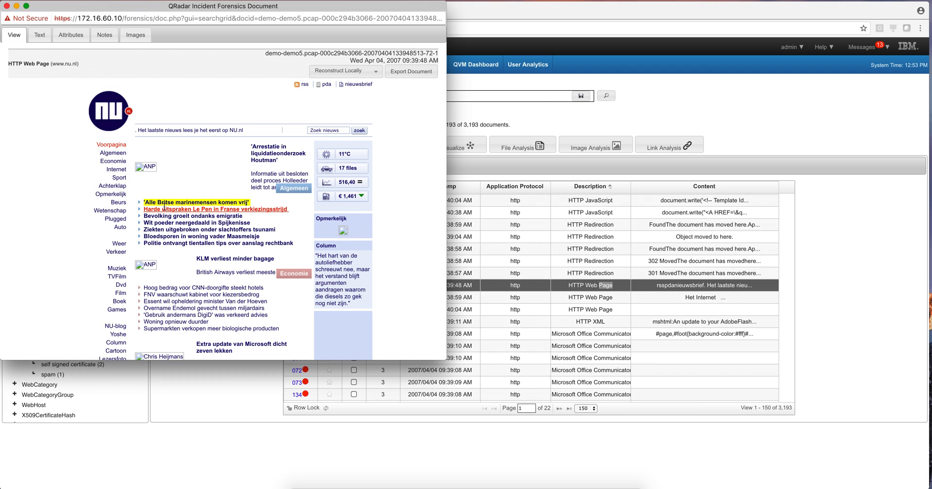
mouse_move(254, 204)
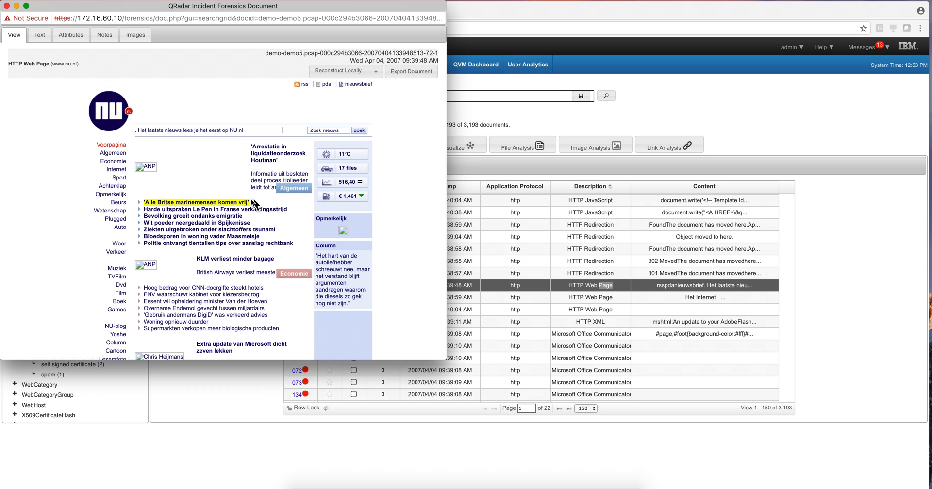
mouse_move(186, 208)
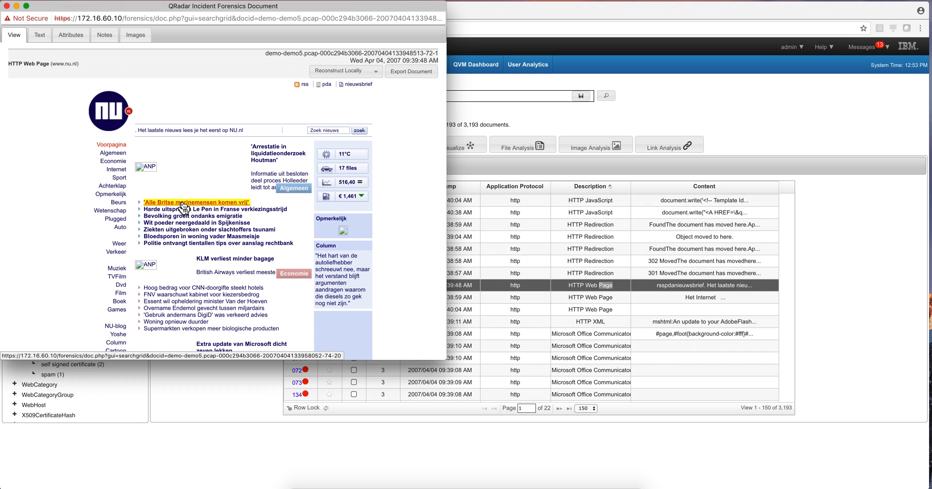
mouse_move(208, 209)
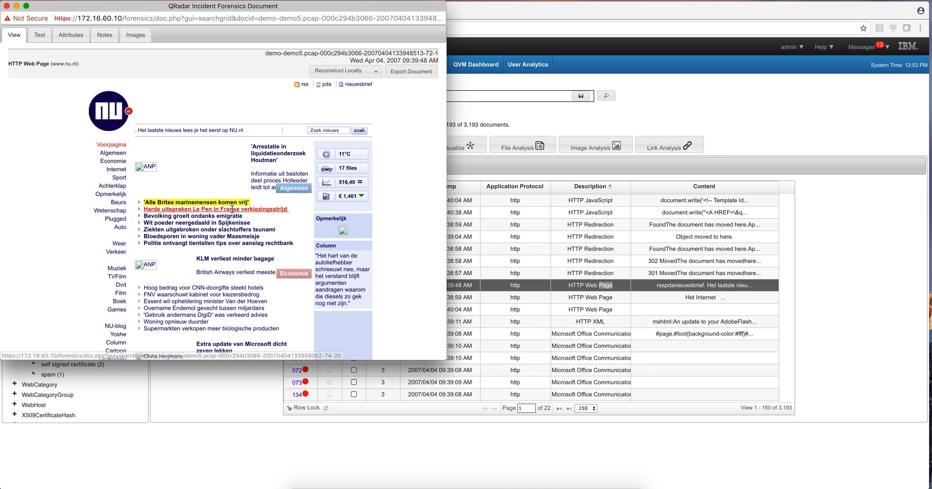
mouse_move(395, 398)
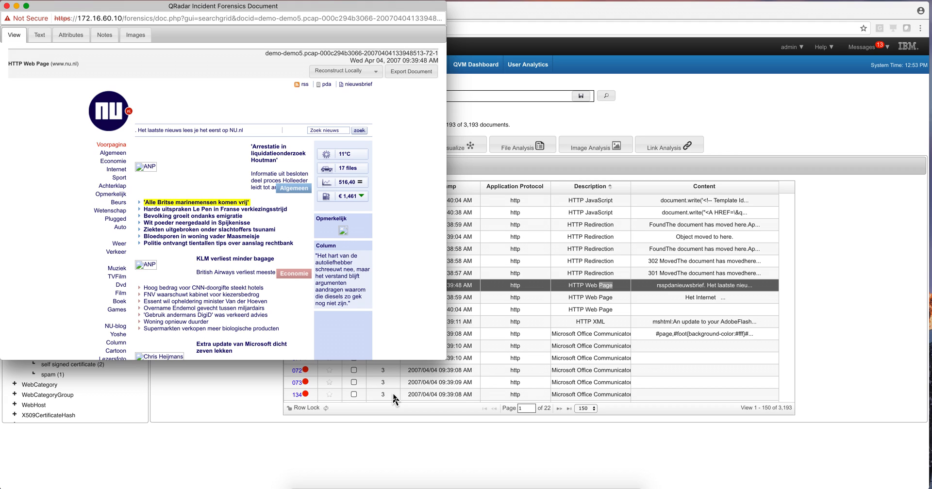
mouse_move(396, 337)
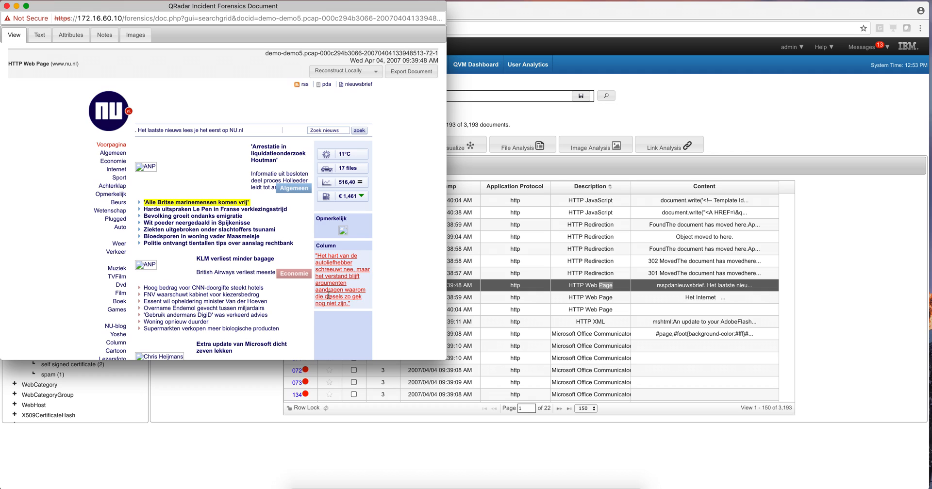
mouse_move(299, 208)
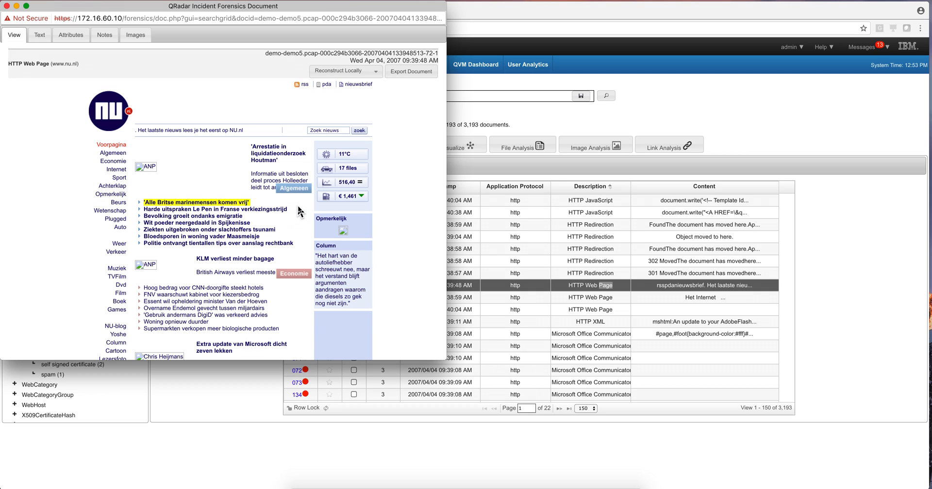
mouse_move(314, 317)
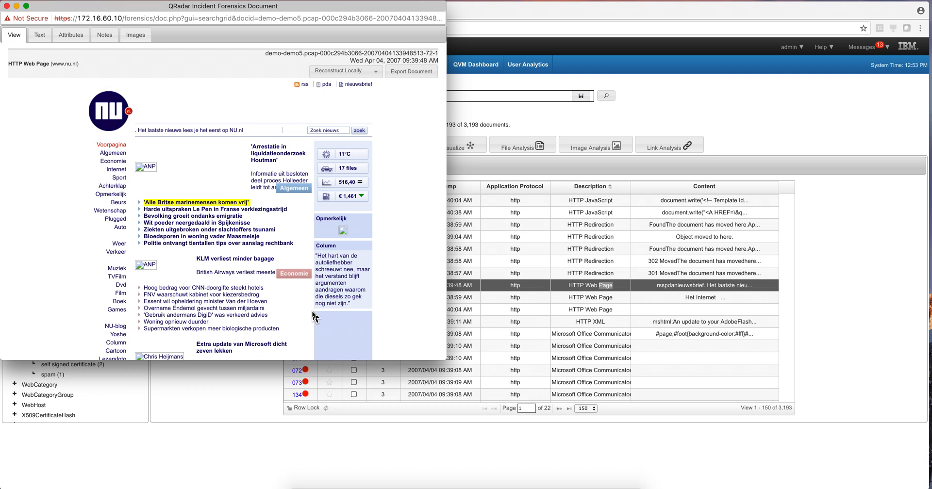
mouse_move(300, 331)
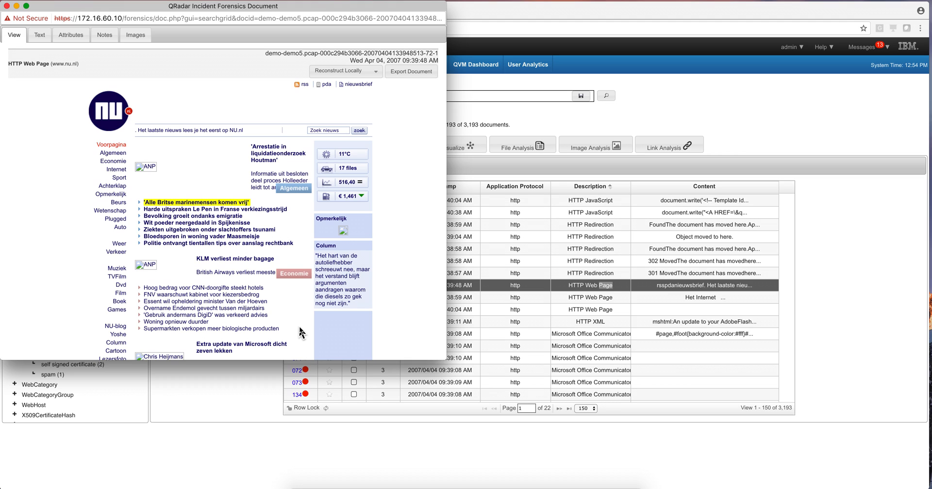
mouse_move(95, 56)
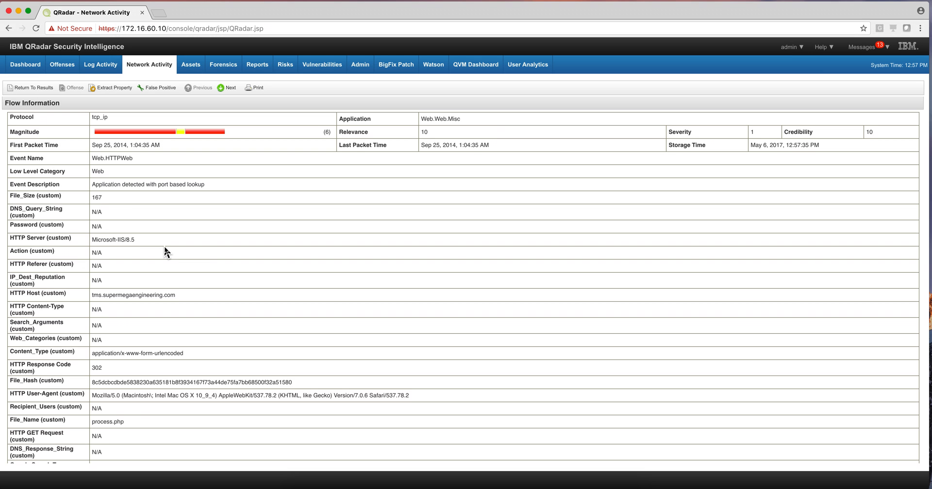
mouse_move(199, 264)
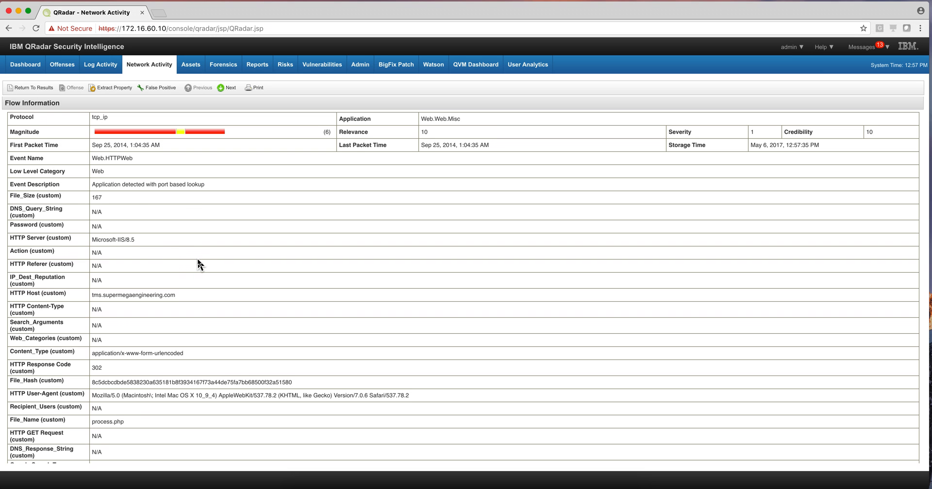
mouse_move(160, 72)
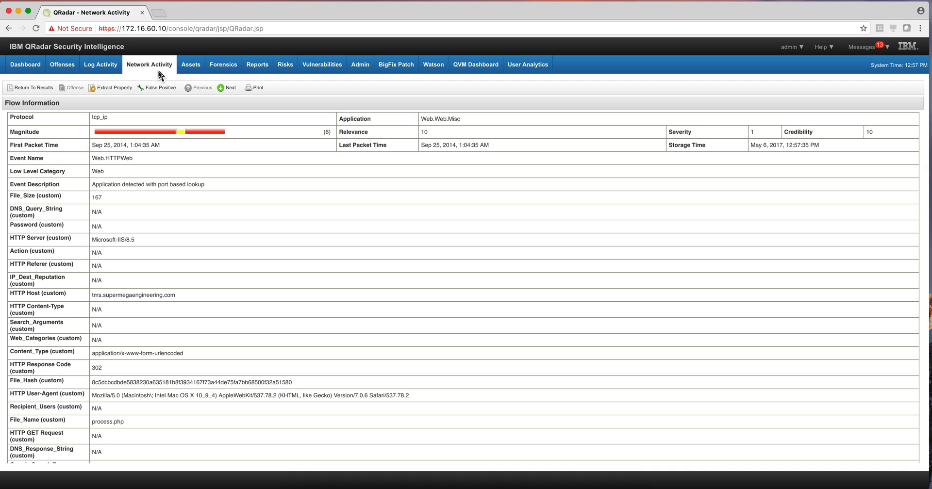
mouse_move(149, 64)
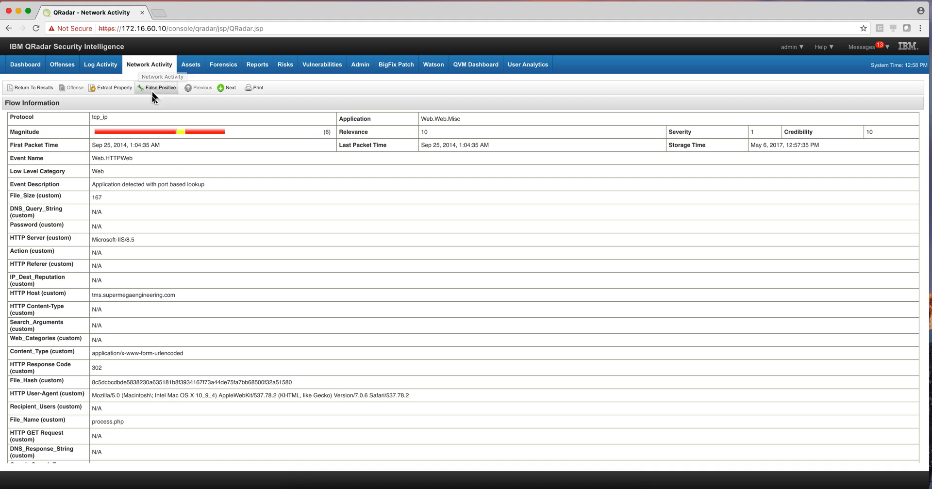
mouse_move(178, 185)
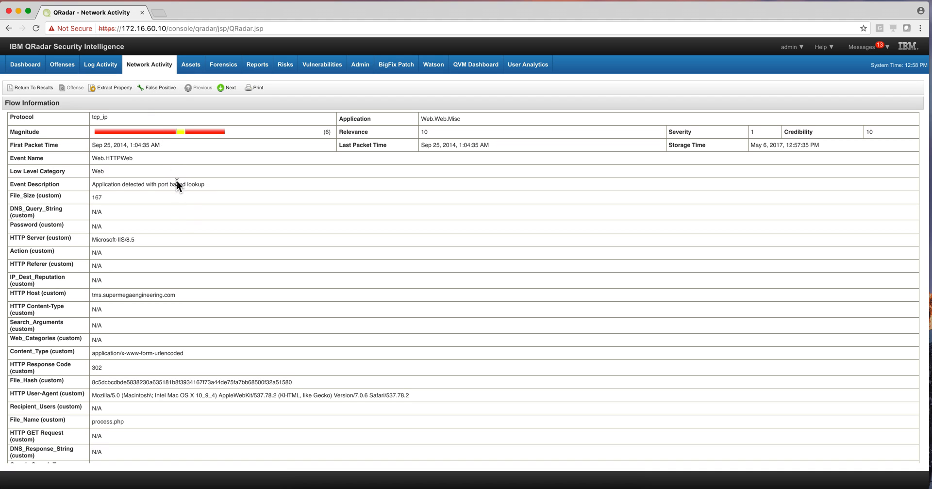
mouse_move(67, 193)
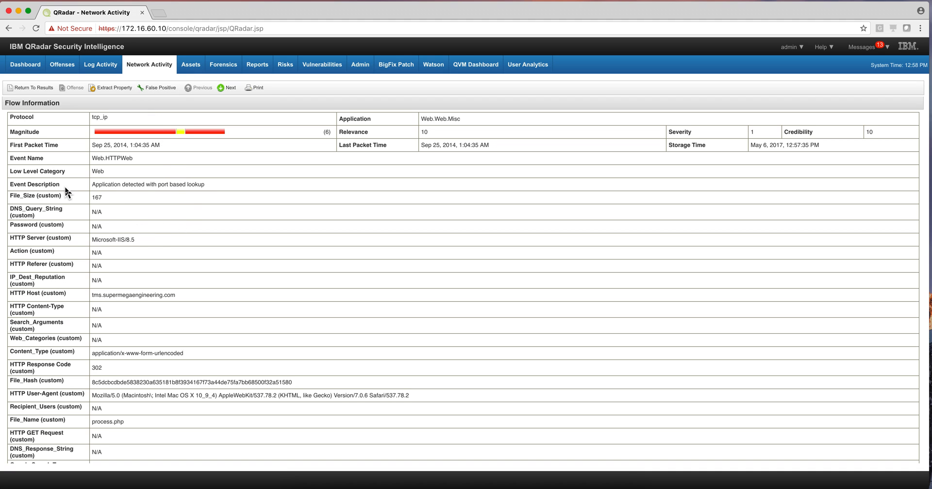
mouse_move(138, 277)
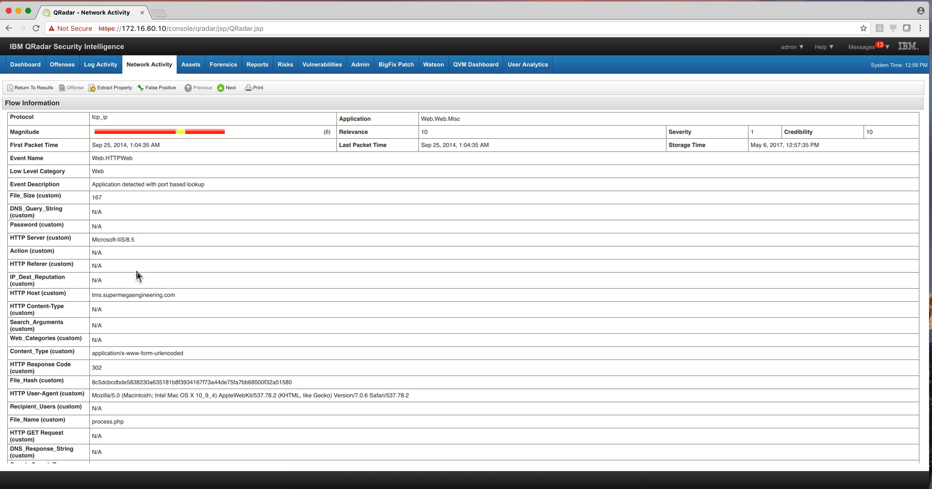
mouse_move(77, 304)
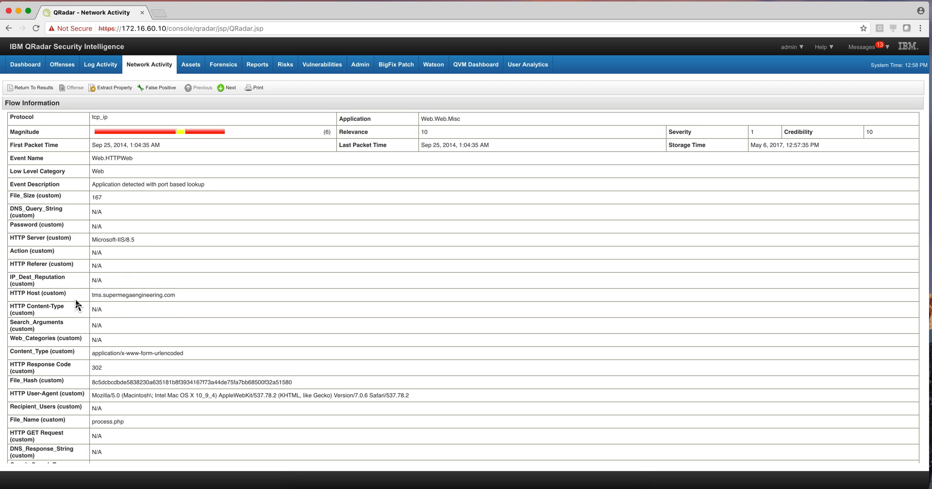
mouse_move(101, 304)
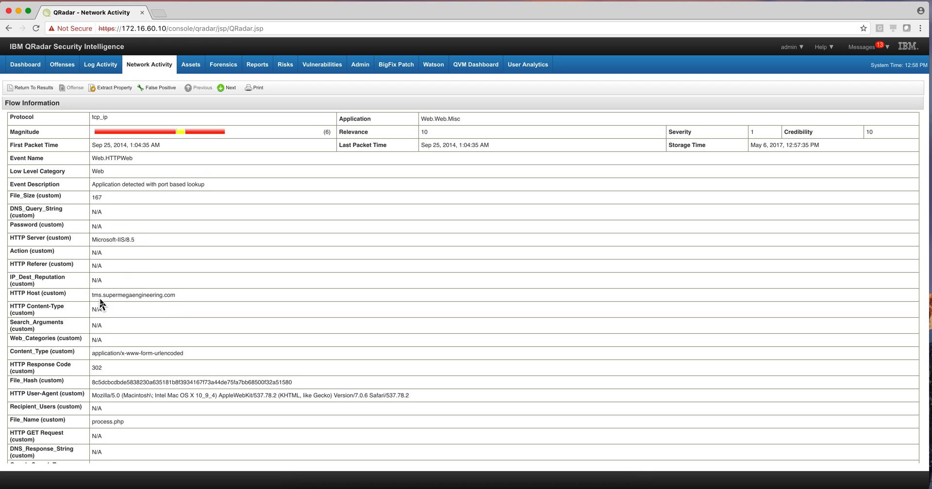
mouse_move(130, 372)
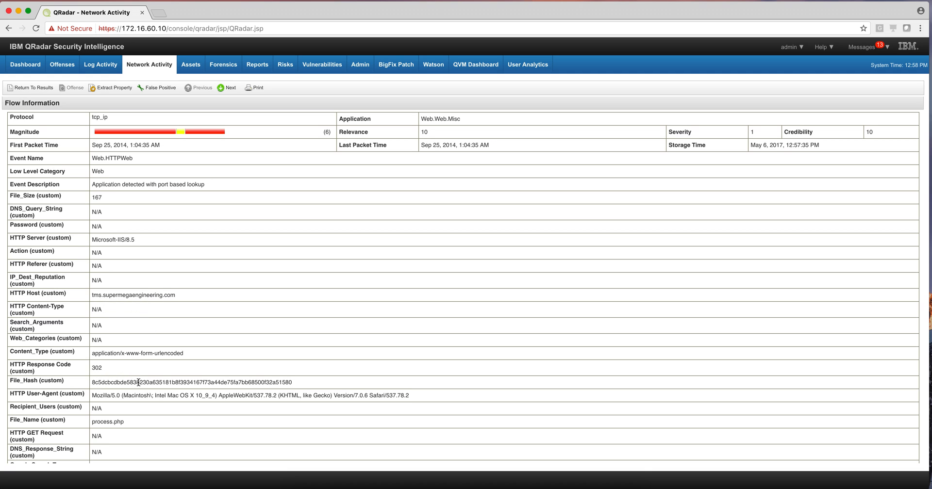
mouse_move(294, 388)
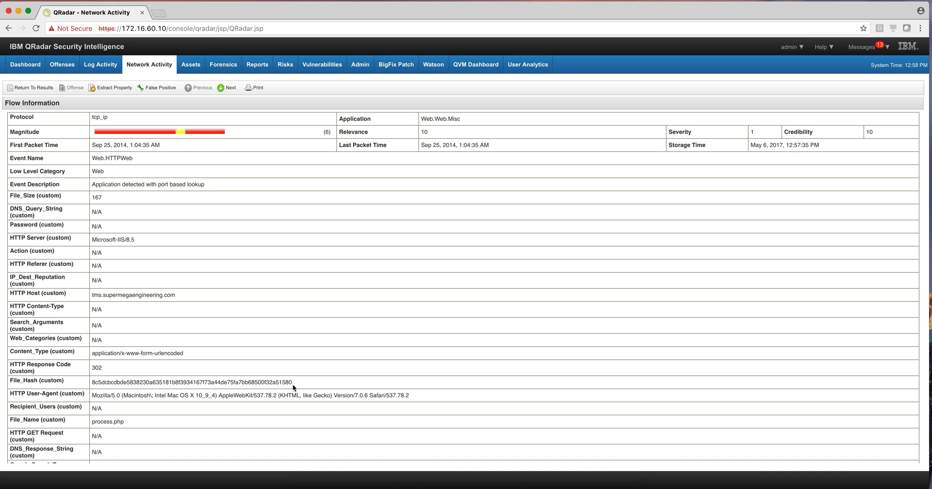
mouse_move(290, 383)
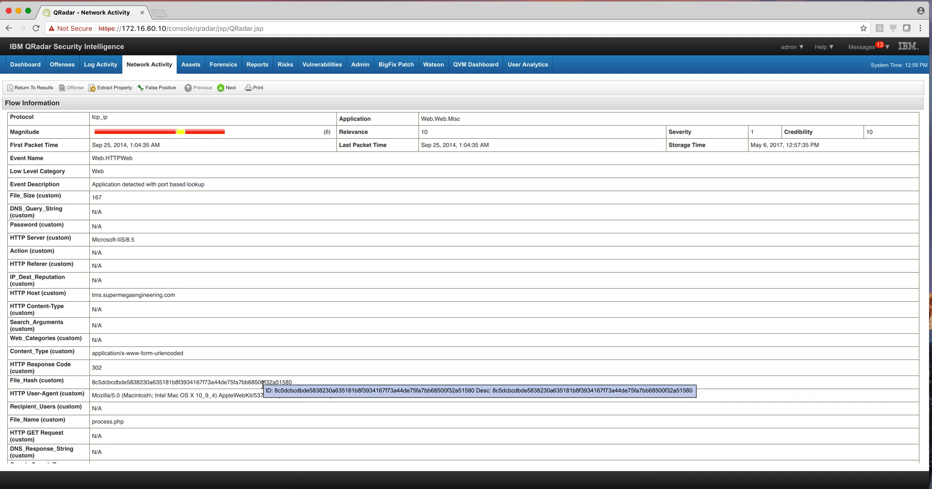
mouse_move(240, 392)
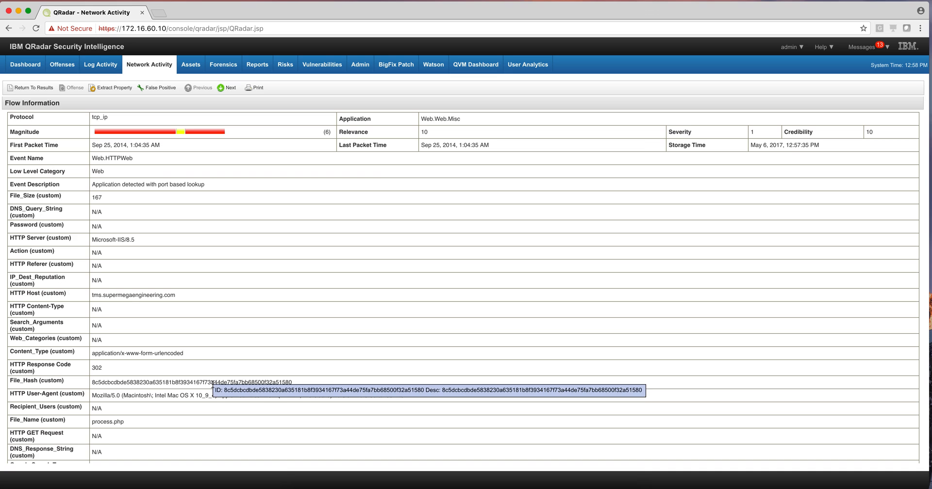
mouse_move(225, 424)
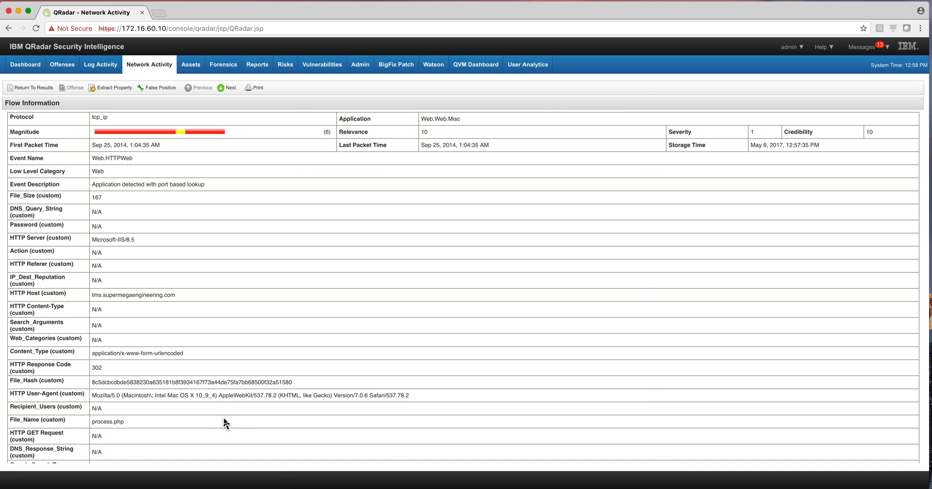
mouse_move(124, 406)
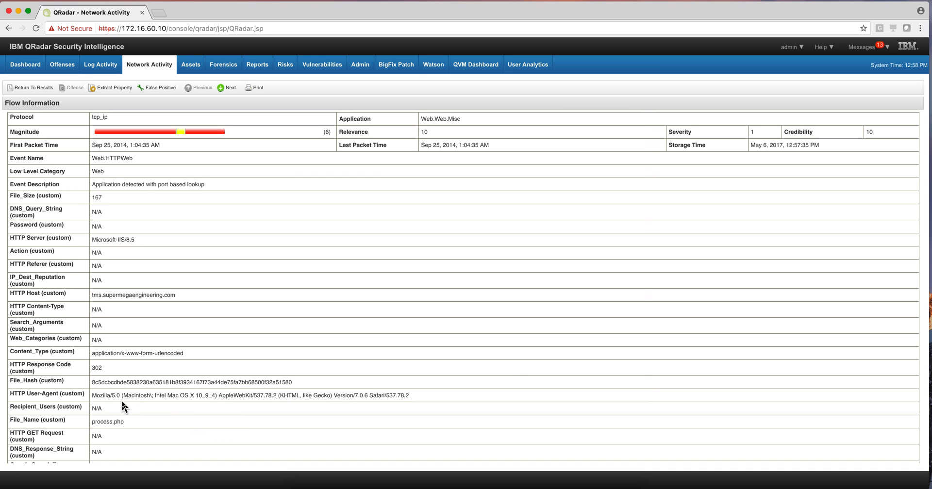
mouse_move(273, 407)
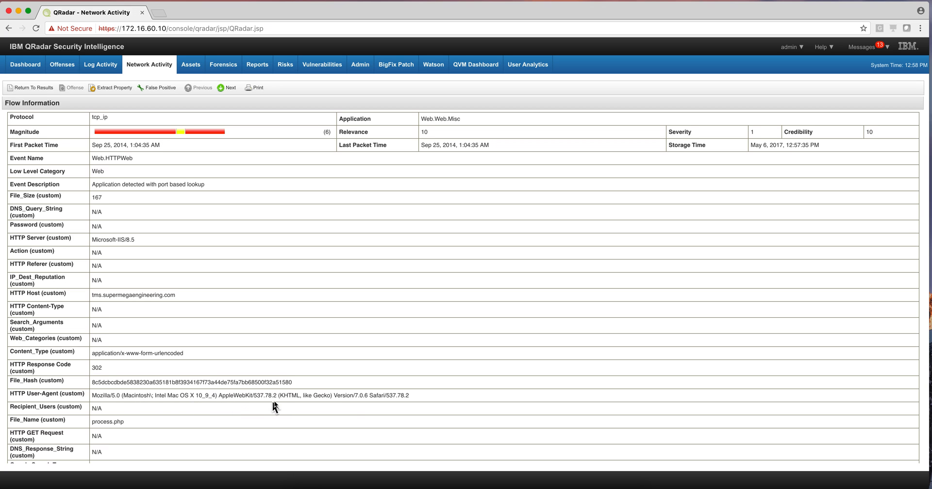
mouse_move(372, 398)
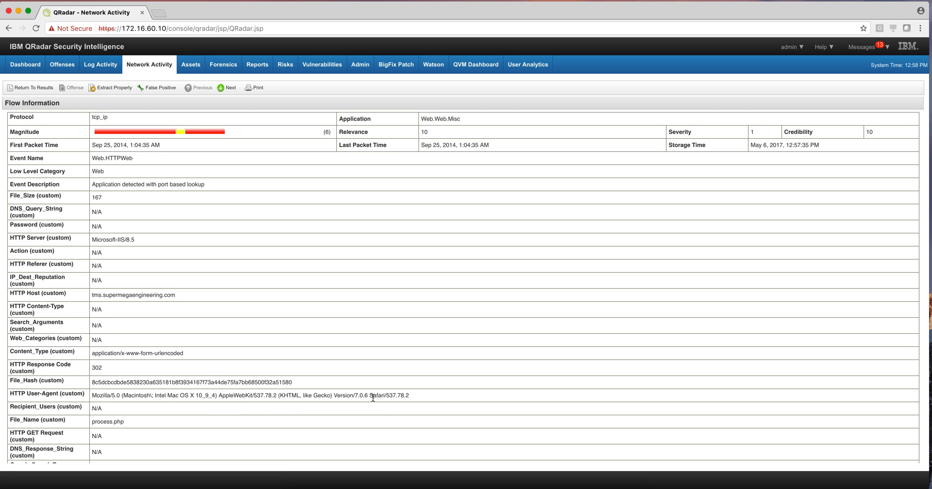
- Review the flow's custom properties: File_Hash, File_Name process.php and the Request_URL
scroll(down, 3)
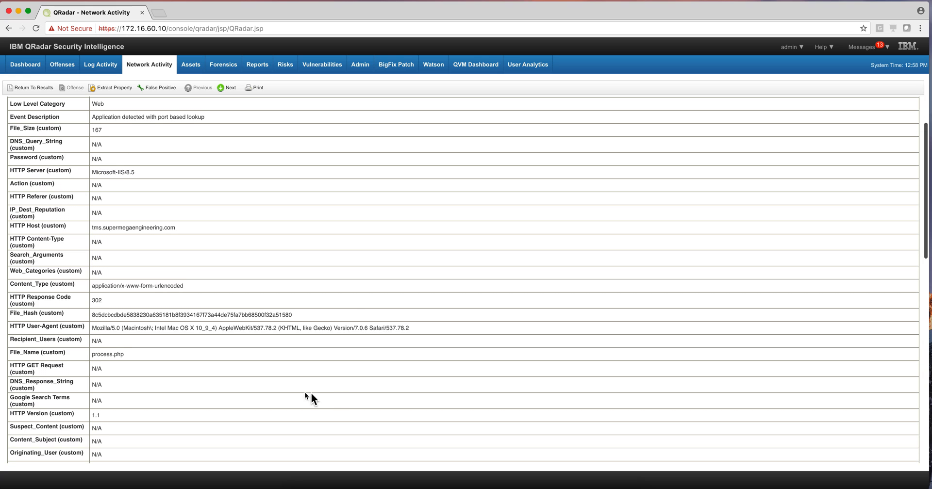
mouse_move(119, 362)
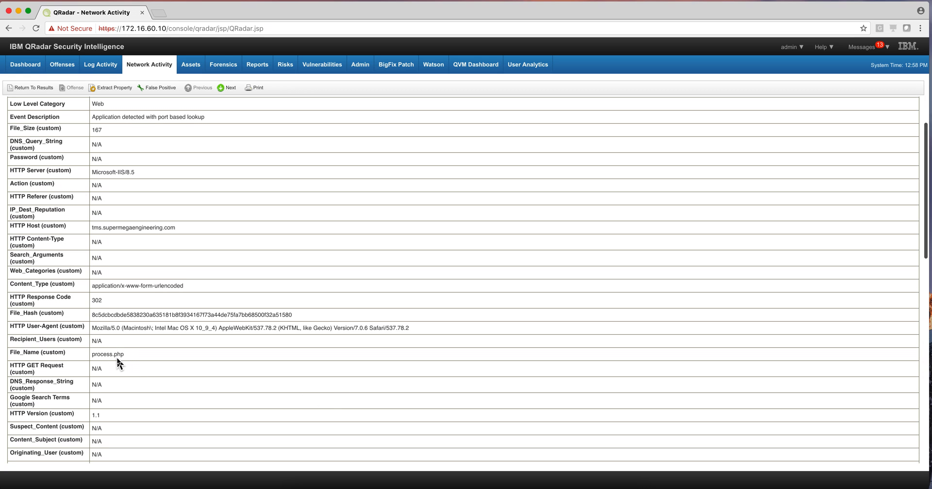
mouse_move(125, 362)
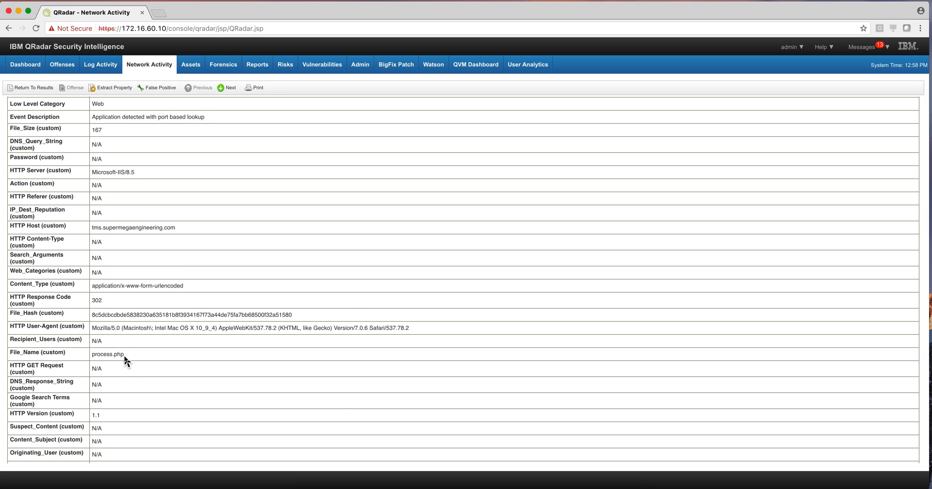
mouse_move(141, 362)
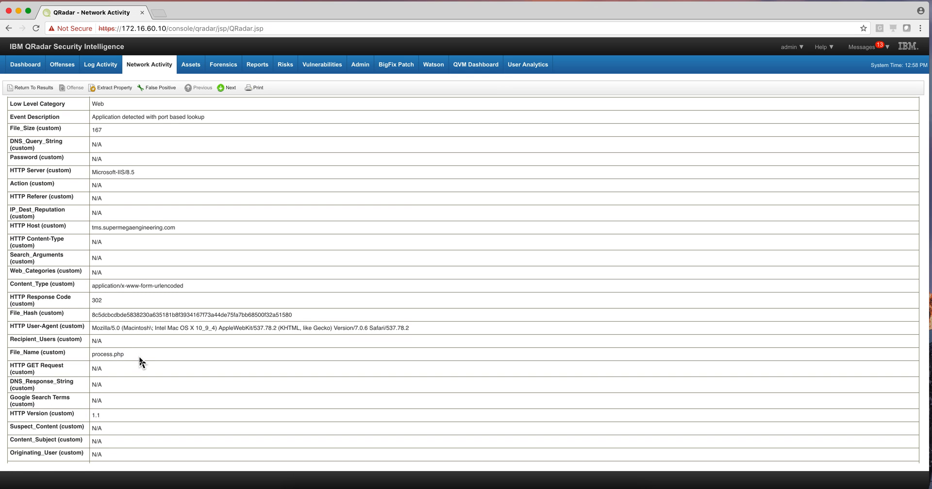
scroll(down, 3)
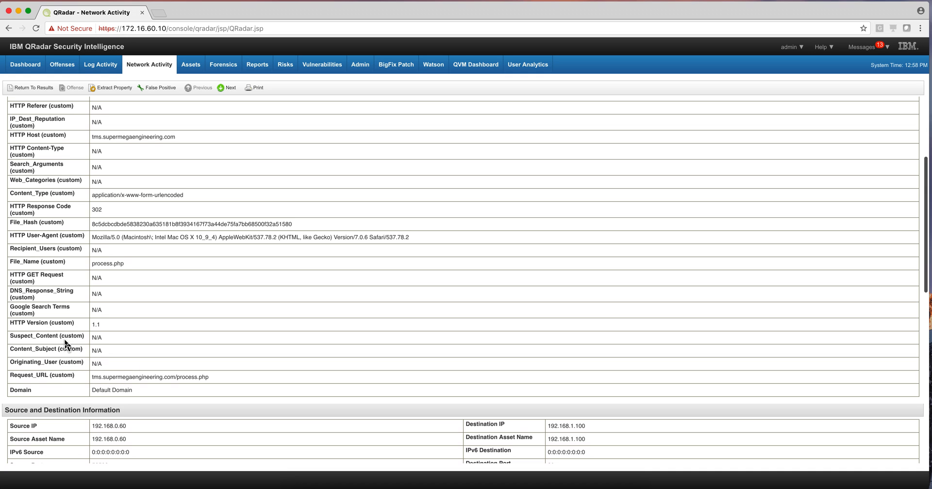
mouse_move(108, 302)
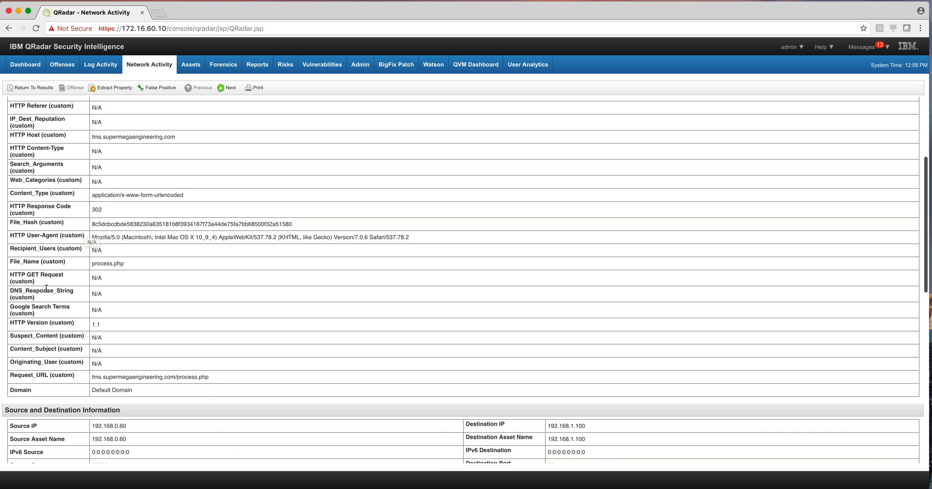
scroll(up, 3)
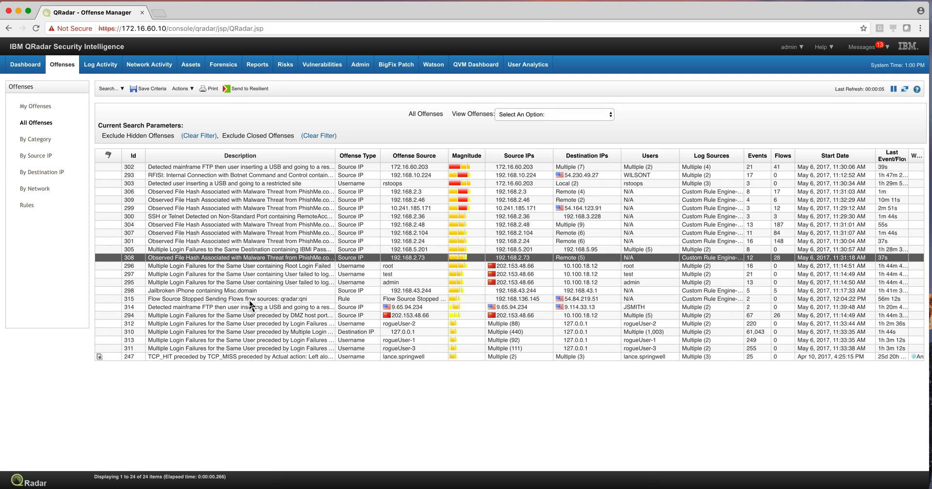
mouse_move(192, 264)
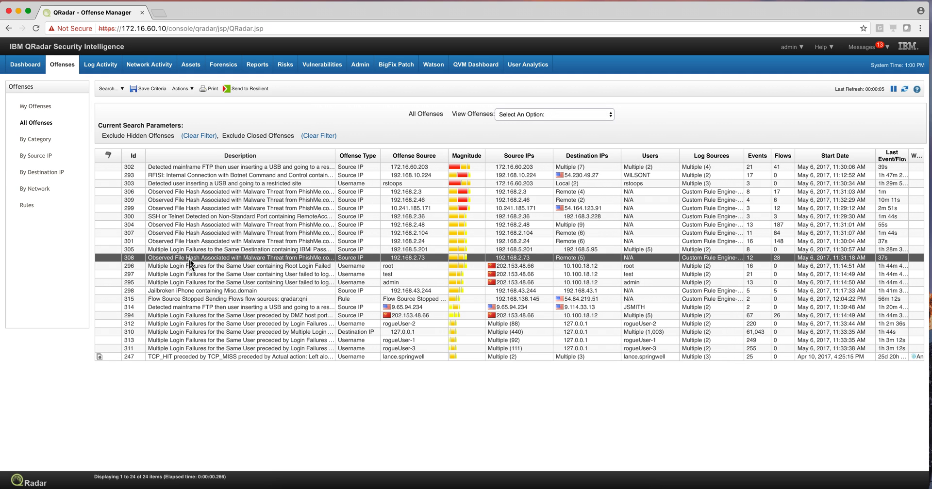
mouse_move(283, 266)
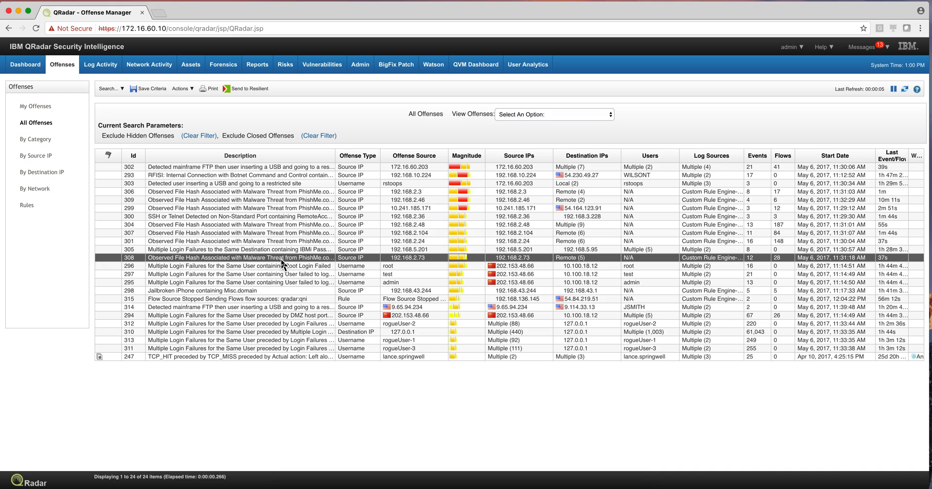
mouse_move(284, 257)
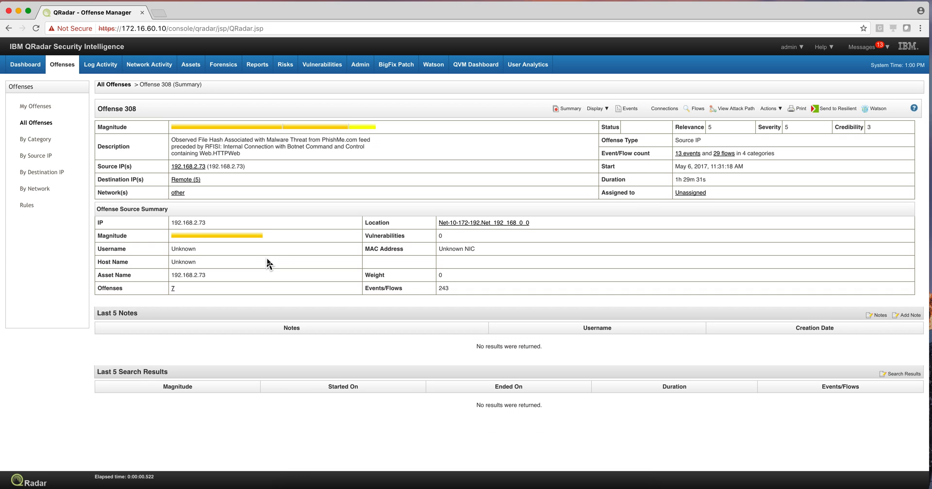
mouse_move(612, 185)
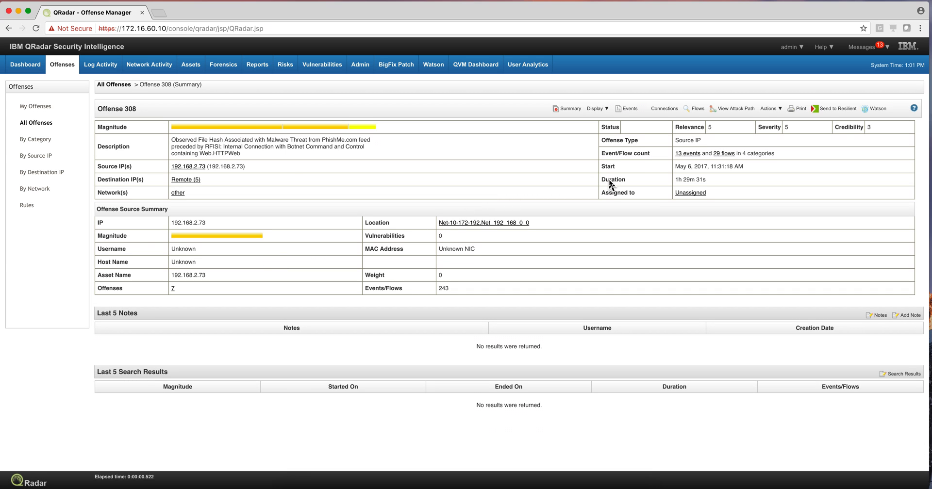
mouse_move(692, 164)
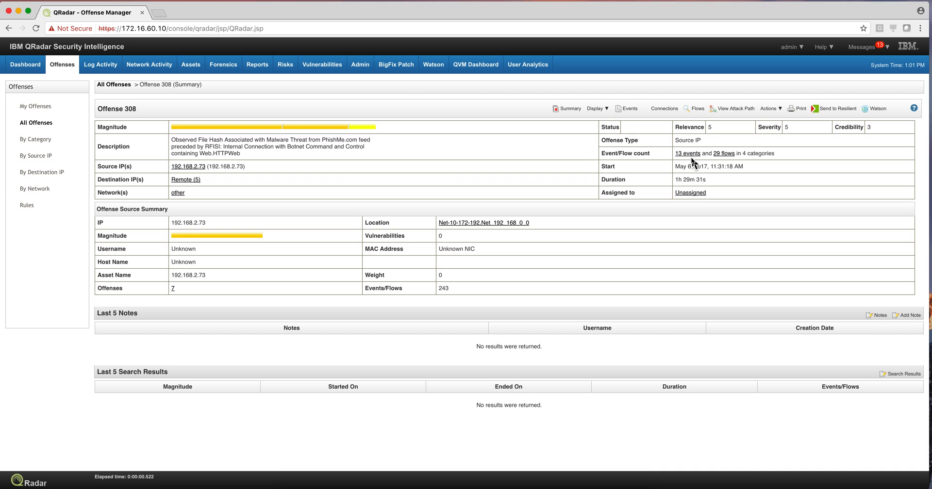
mouse_move(690, 195)
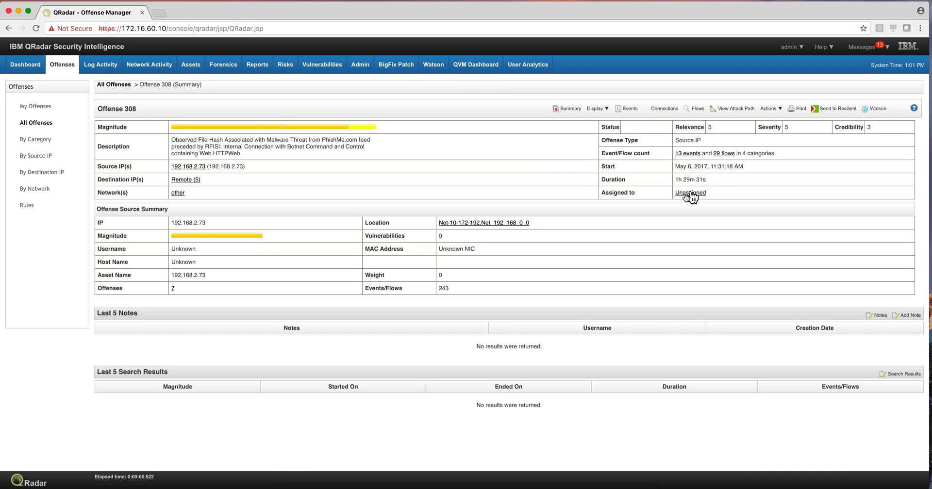
mouse_move(267, 112)
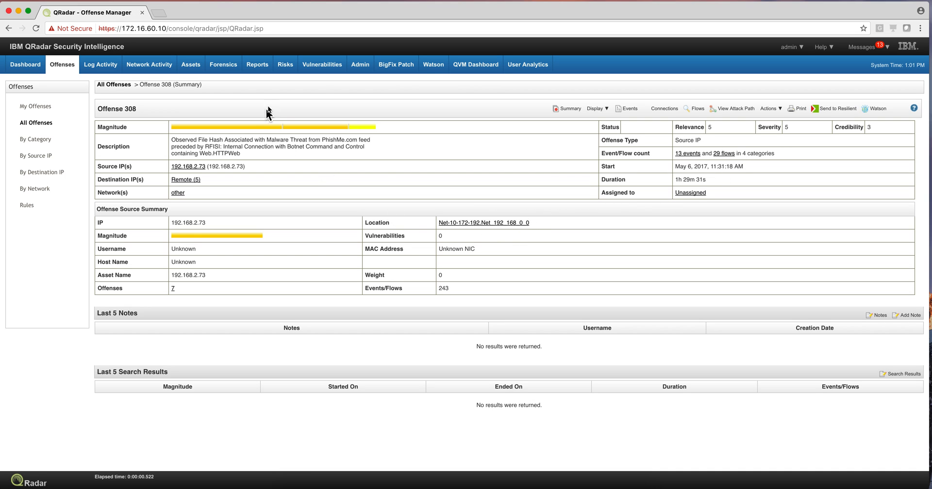
- Show the Display view list for offense 308, the PhishMe malware file-hash offense
click(595, 108)
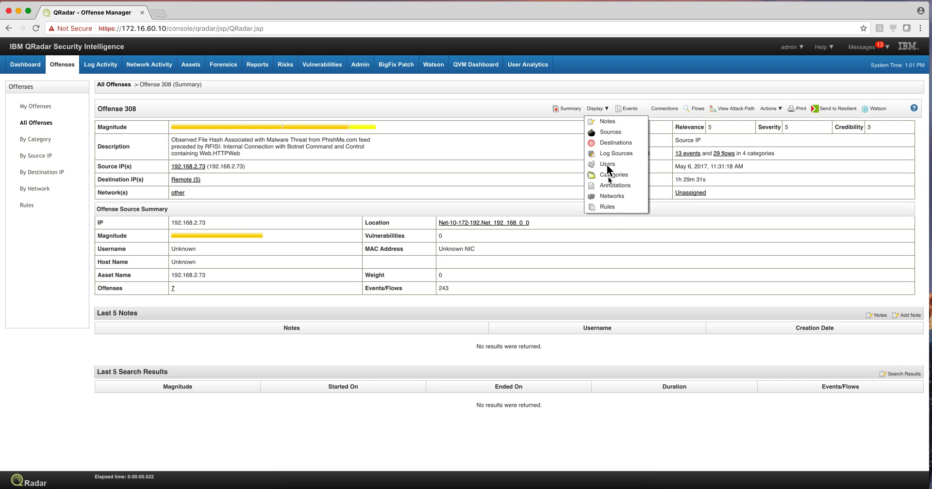
- Inspect the Phishing Detection rule's file-hash test against the PhishMe feed, then return to All Offenses
click(606, 207)
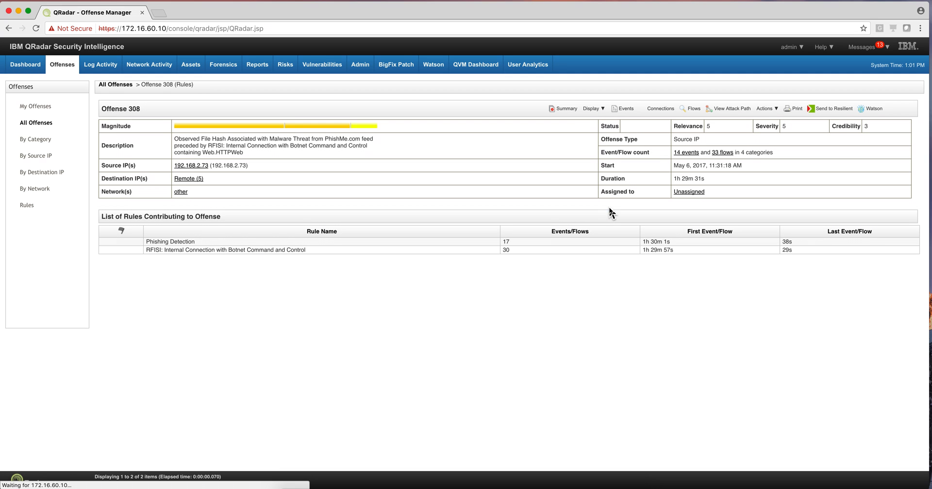
mouse_move(243, 247)
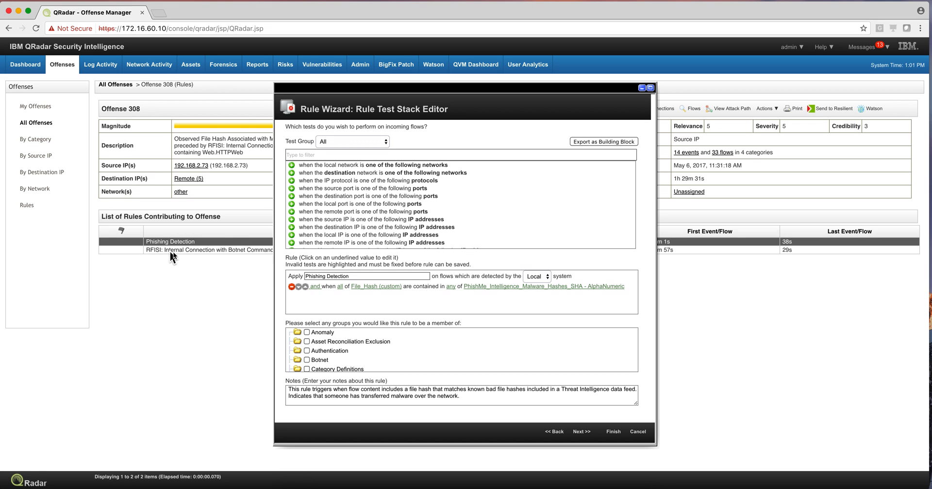
mouse_move(447, 289)
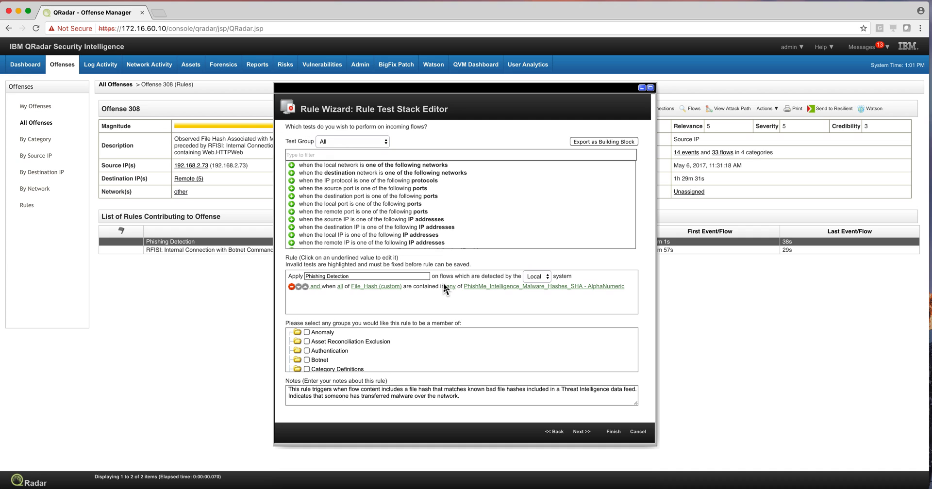
mouse_move(359, 269)
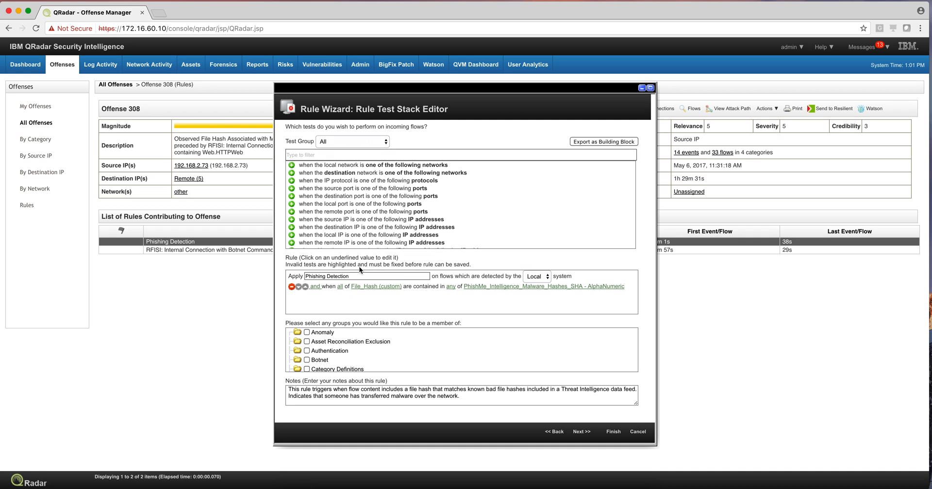
mouse_move(364, 326)
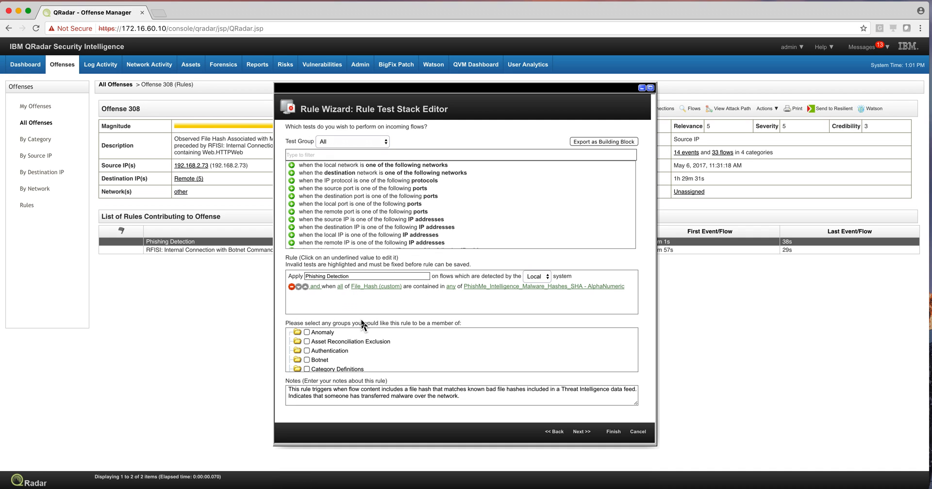
mouse_move(368, 274)
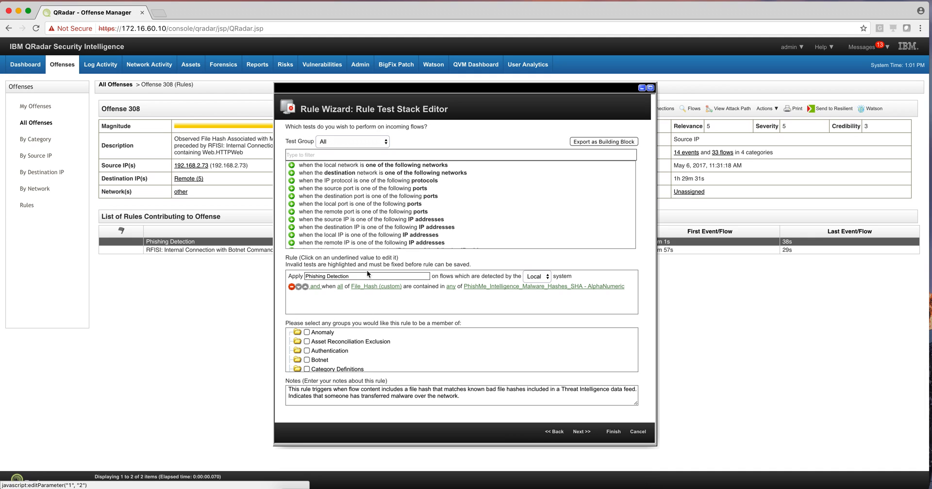
mouse_move(518, 285)
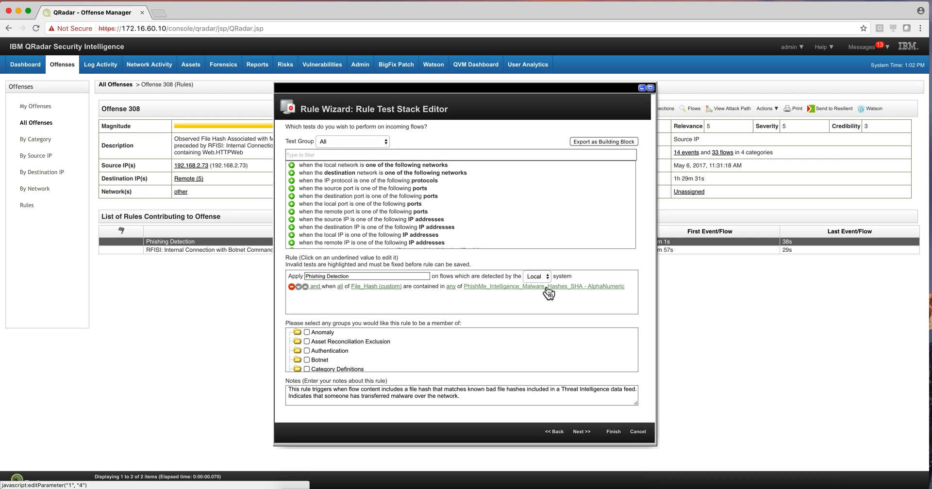
click(637, 432)
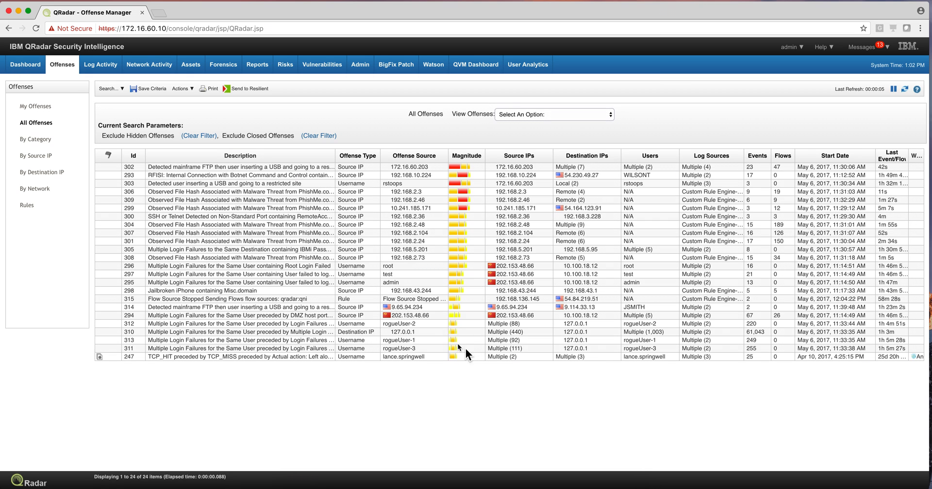
mouse_move(529, 174)
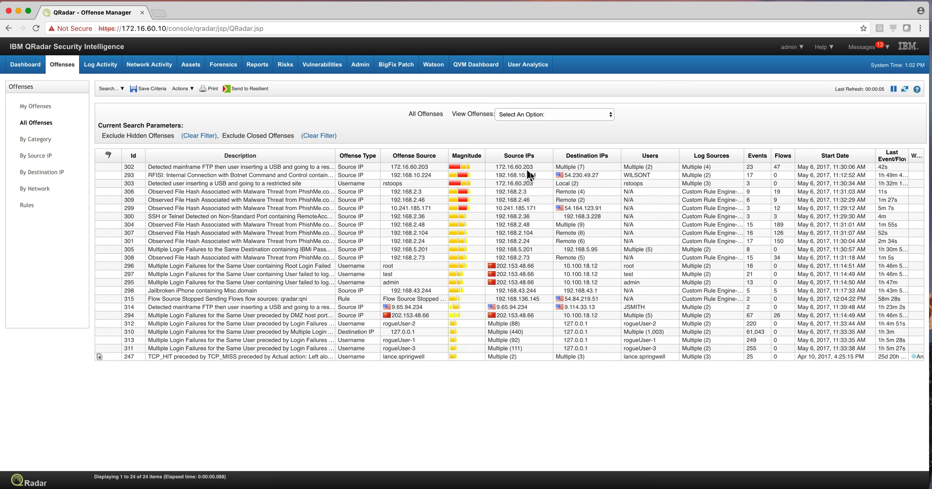
mouse_move(358, 156)
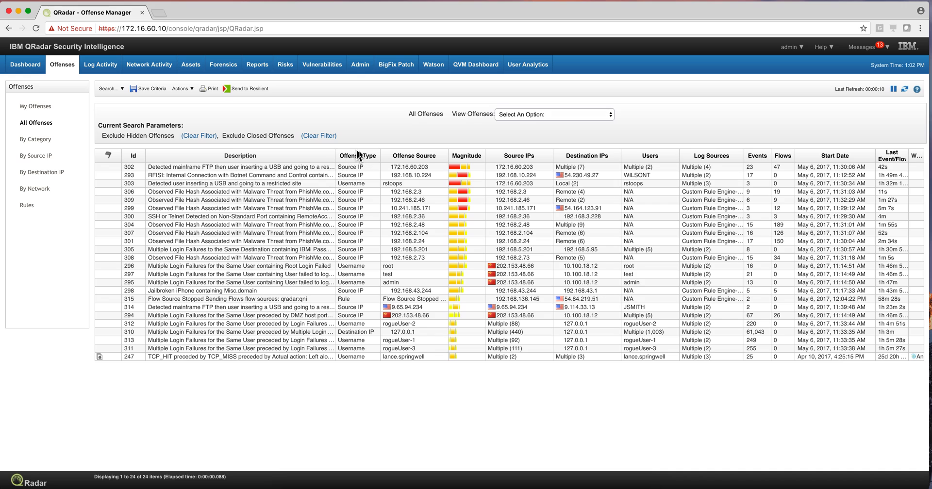
mouse_move(494, 230)
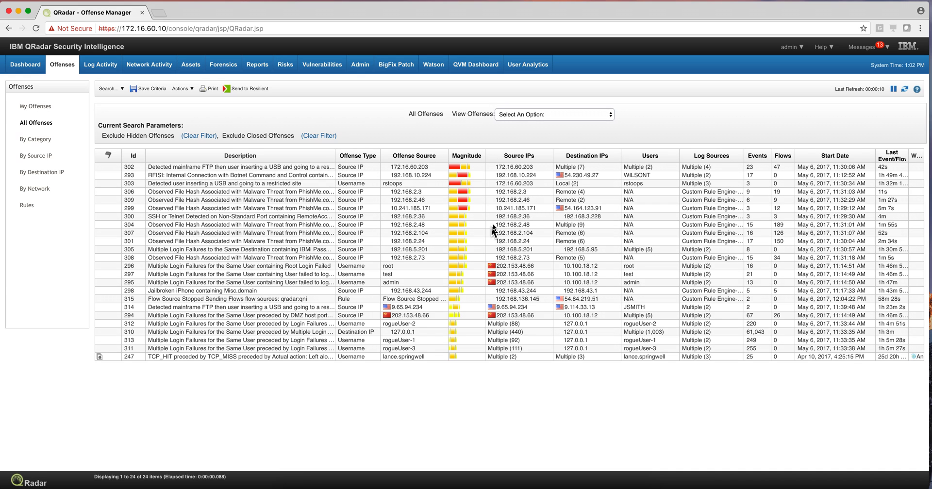
mouse_move(624, 272)
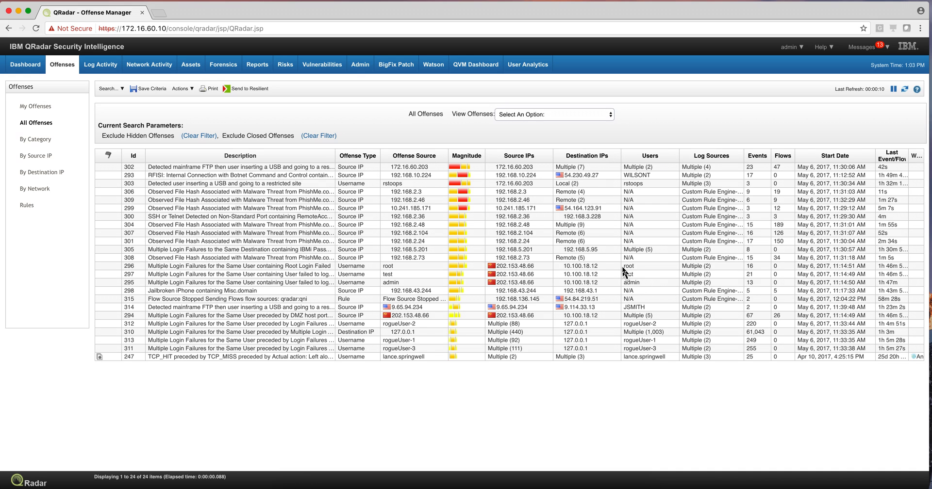
mouse_move(796, 230)
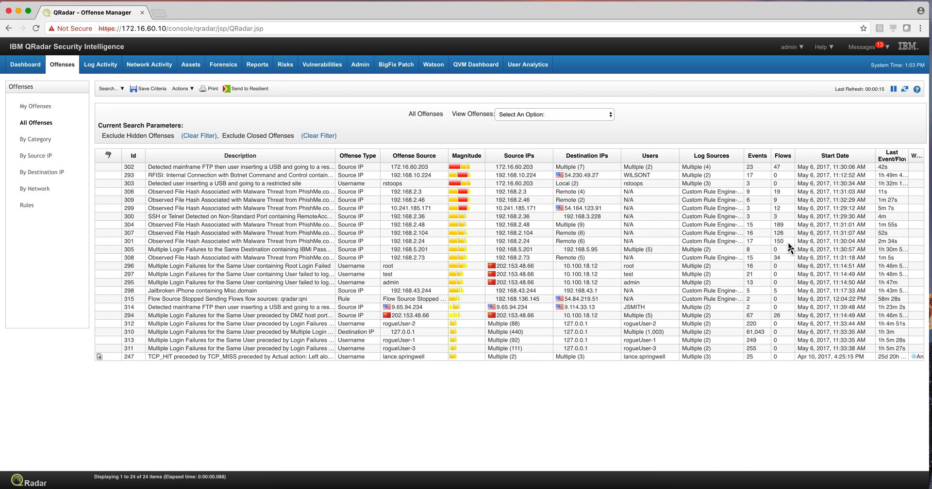
mouse_move(751, 290)
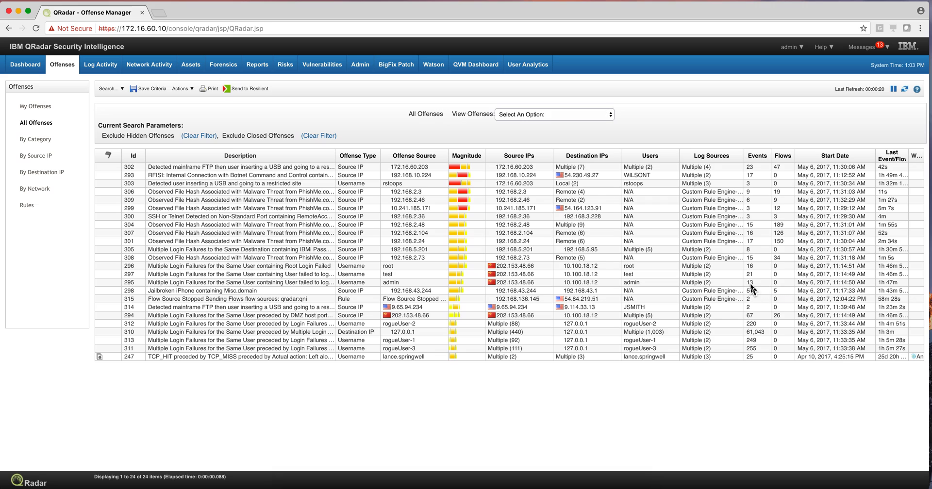
mouse_move(755, 310)
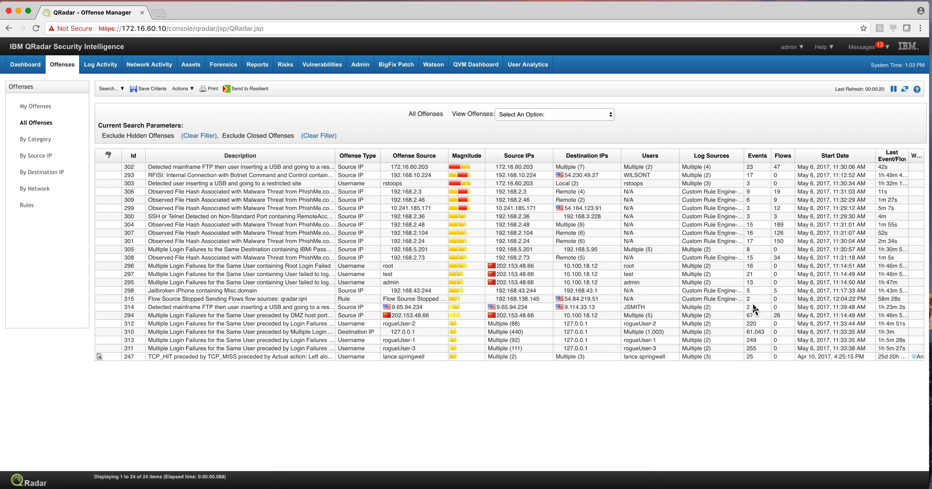